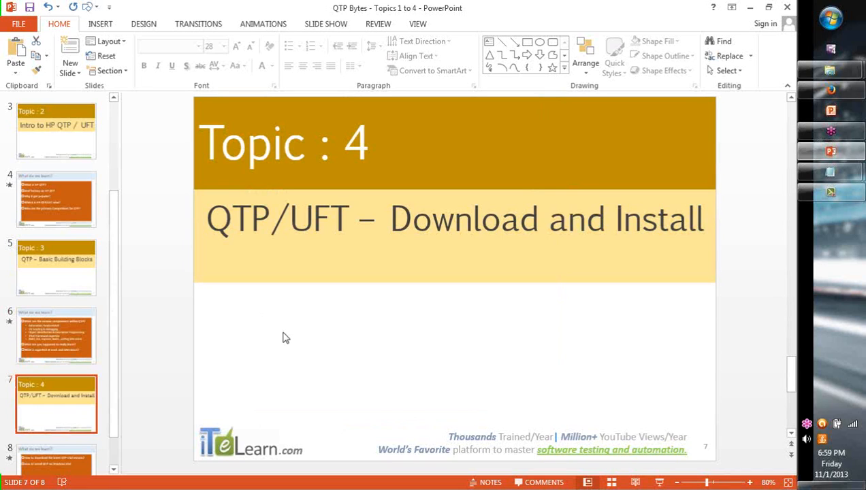
pyautogui.moveTo(358, 189)
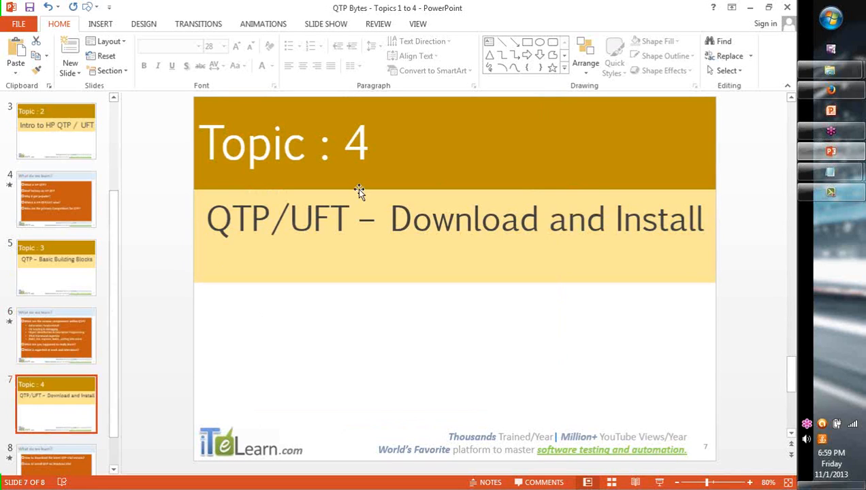
pyautogui.moveTo(300, 377)
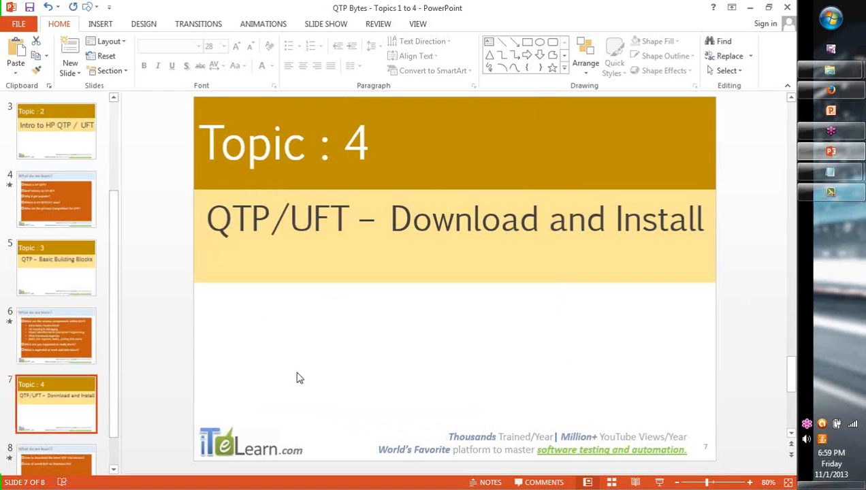
pyautogui.moveTo(300, 382)
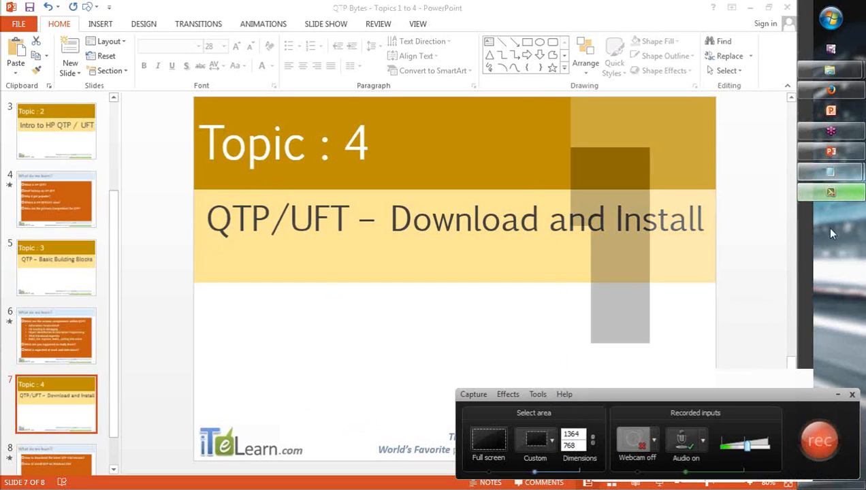
pyautogui.moveTo(652, 359)
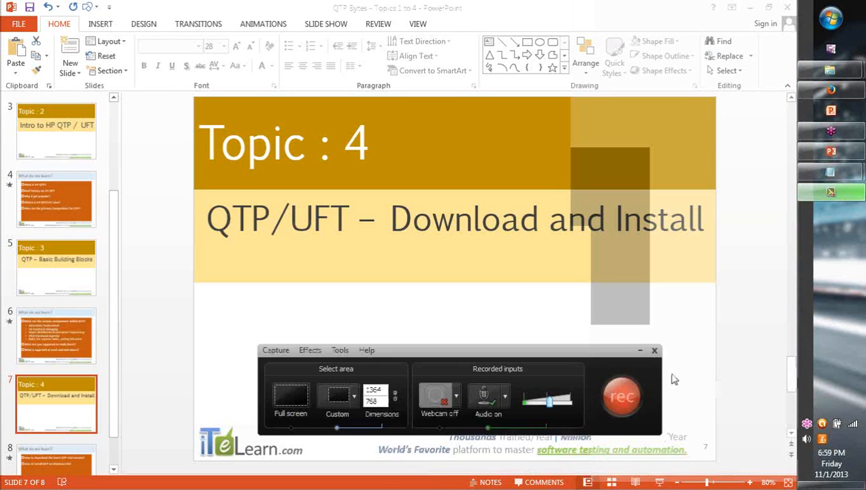
# Step: Select slide 8, 'What do we learn?', from the slides pane
pyautogui.click(639, 350)
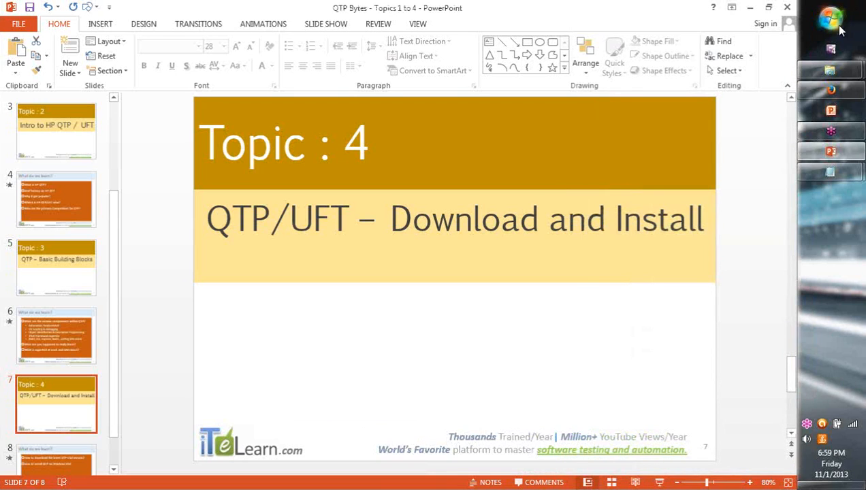
pyautogui.click(830, 18)
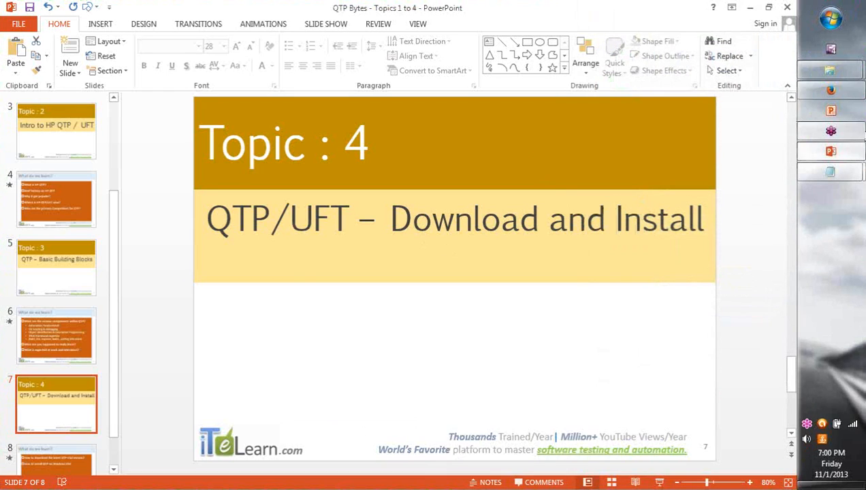
pyautogui.moveTo(461, 179)
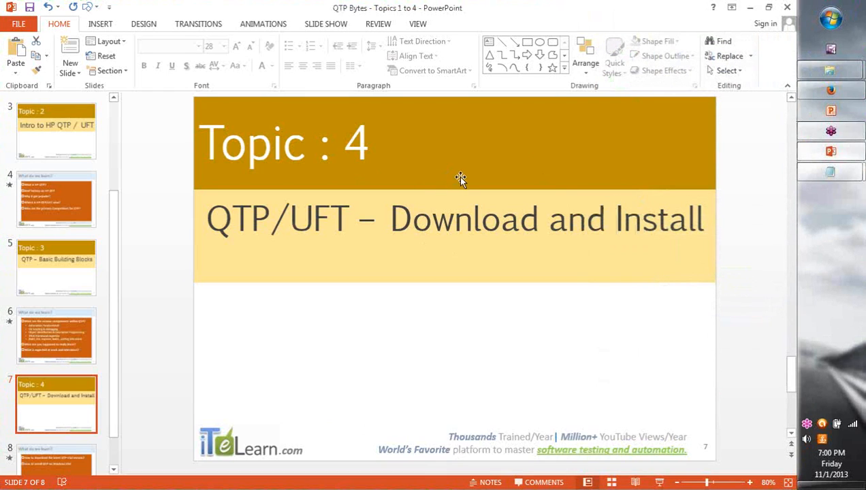
pyautogui.moveTo(423, 377)
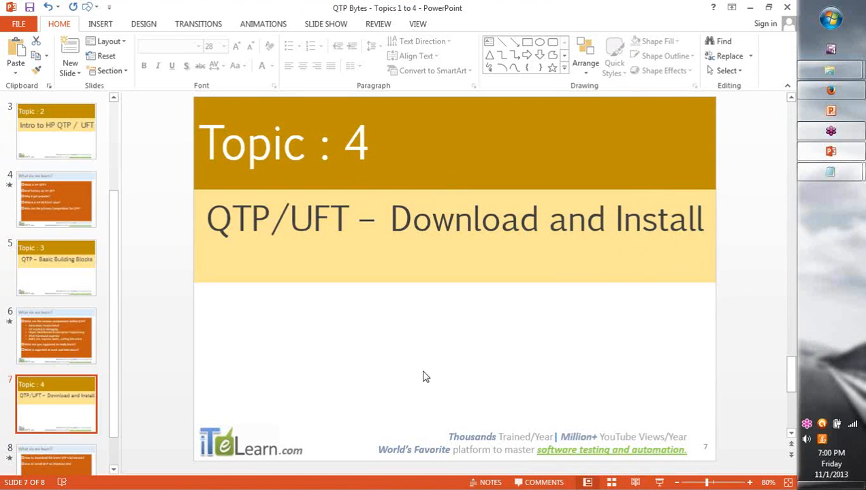
pyautogui.moveTo(170, 388)
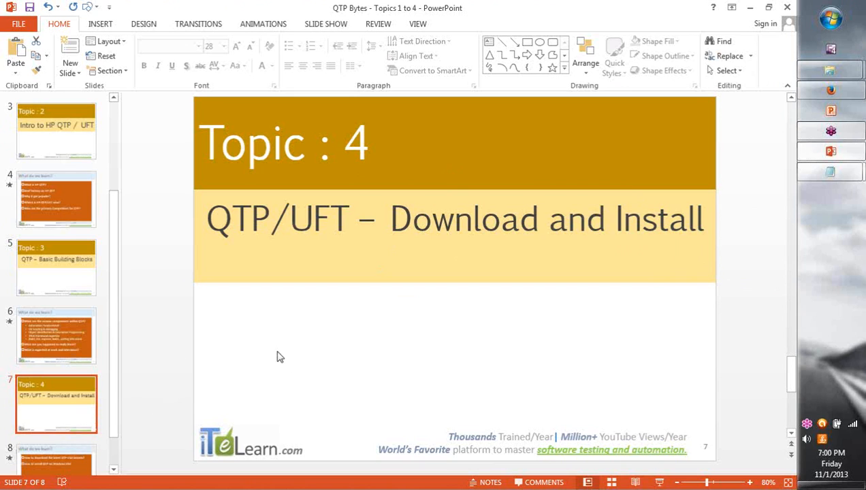
pyautogui.moveTo(137, 436)
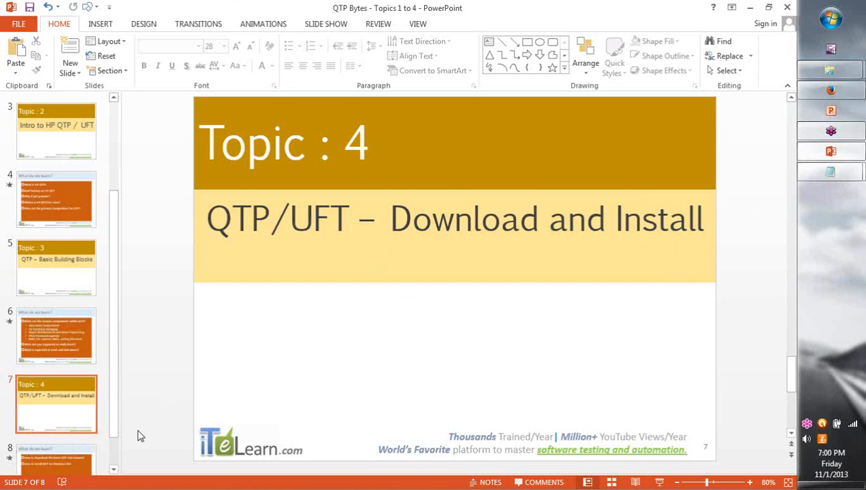
pyautogui.moveTo(62, 344)
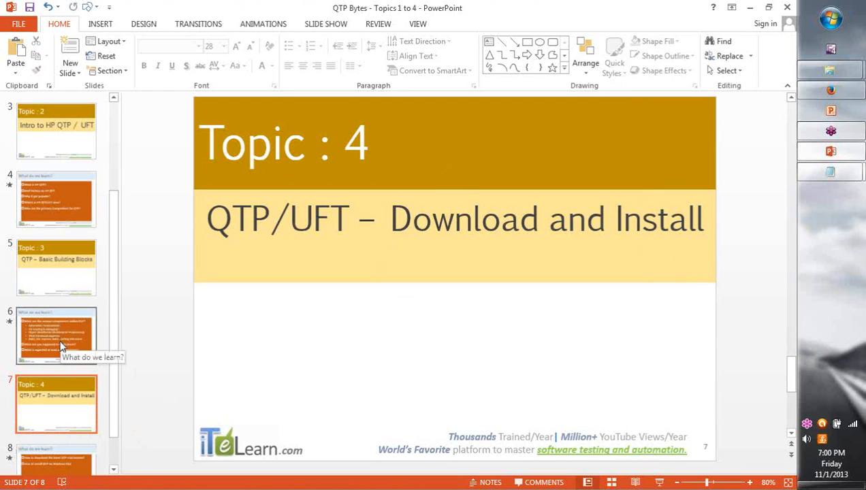
pyautogui.moveTo(170, 437)
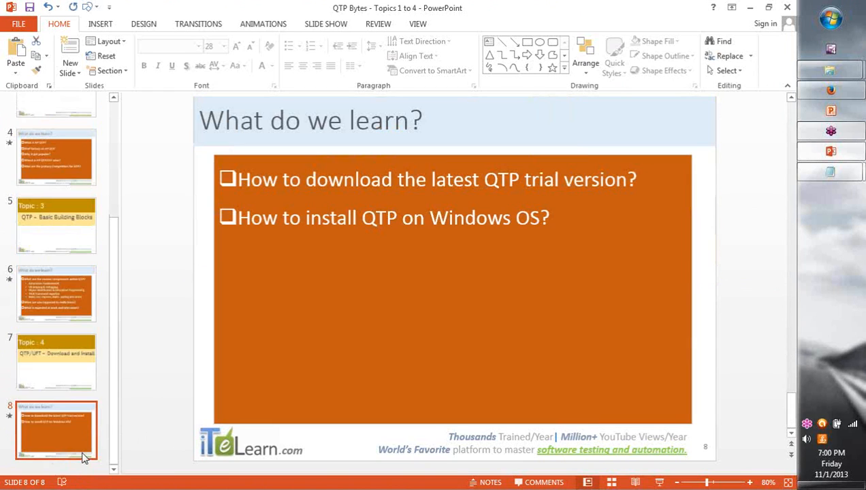
pyautogui.moveTo(80, 363)
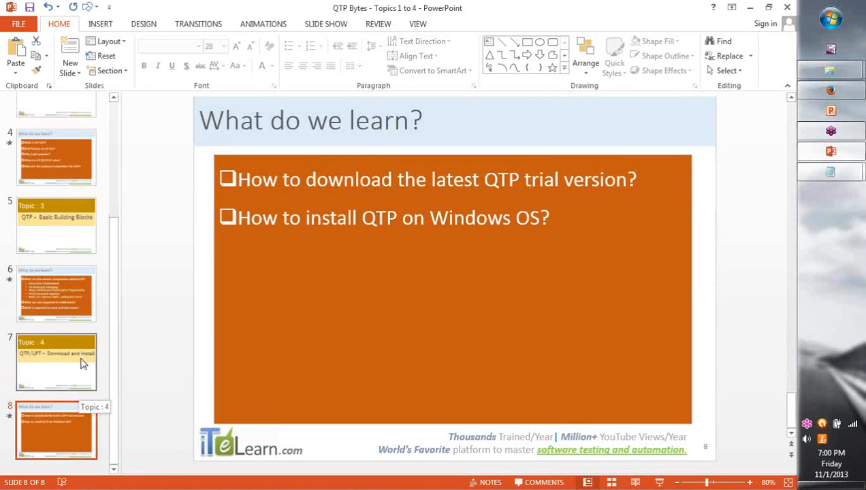
# Step: Start the slide show on slide 8, 'What do we learn?'
pyautogui.click(56, 360)
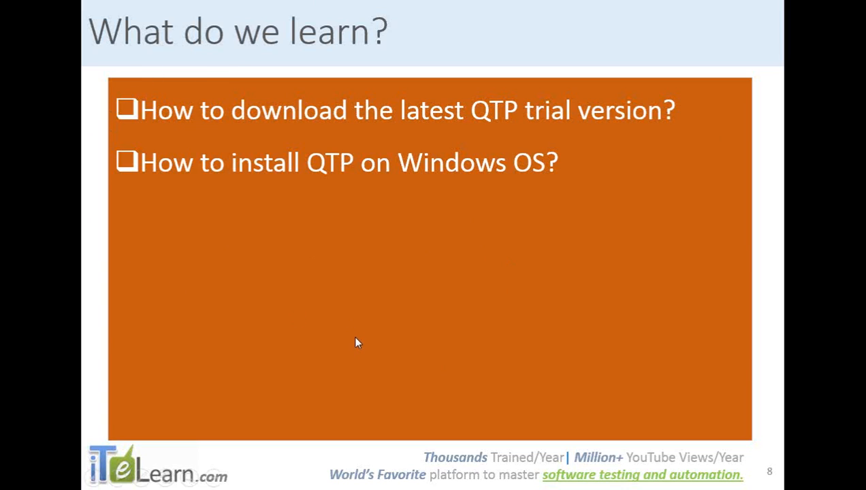
pyautogui.moveTo(315, 399)
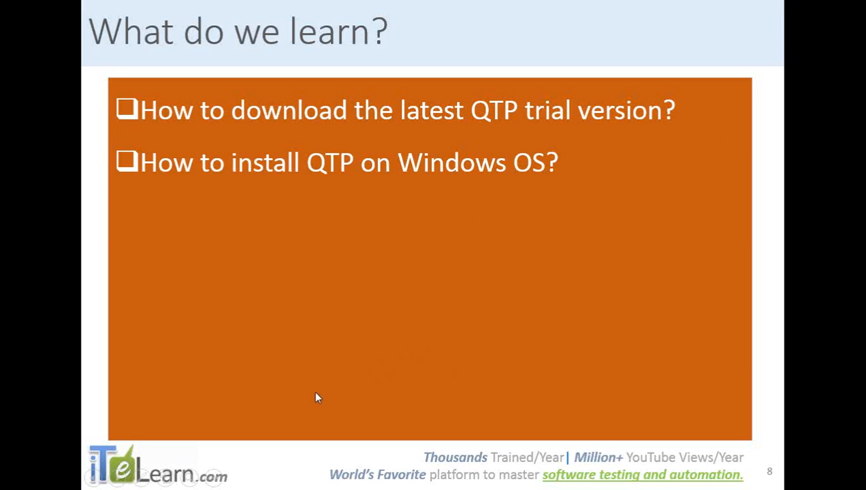
pyautogui.moveTo(375, 438)
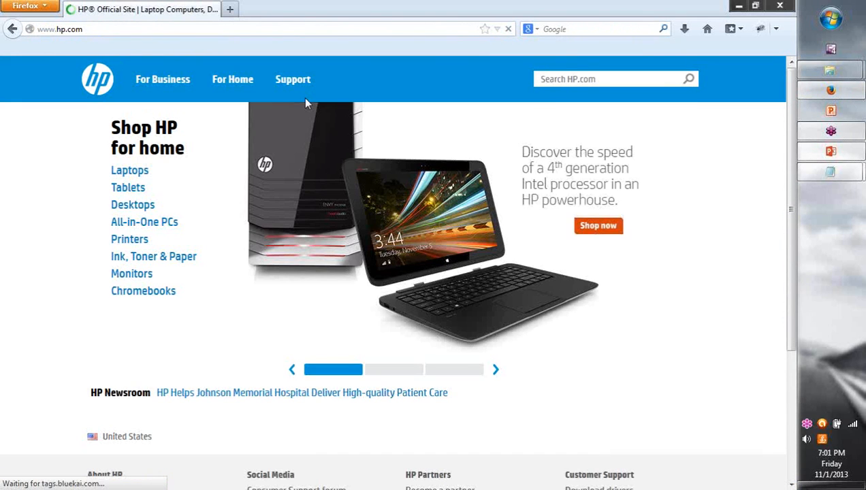
# Step: Show HP.com's Support options and enter 'qtp' in the site search
pyautogui.click(293, 79)
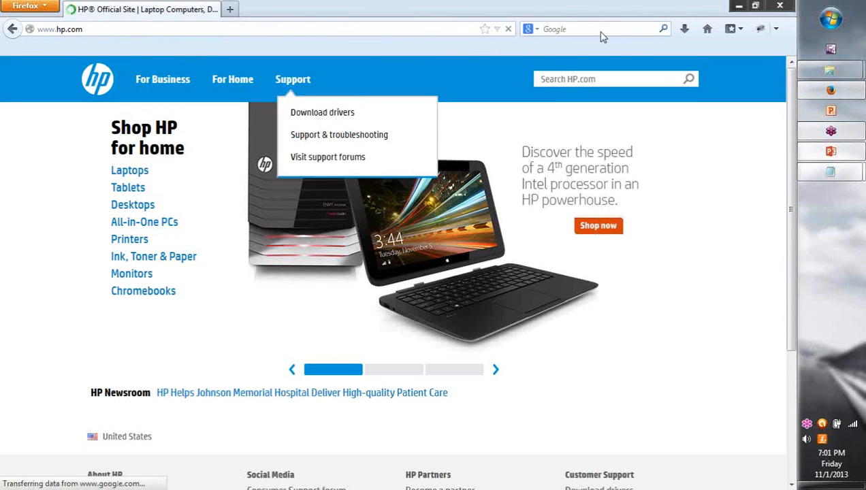
pyautogui.moveTo(612, 66)
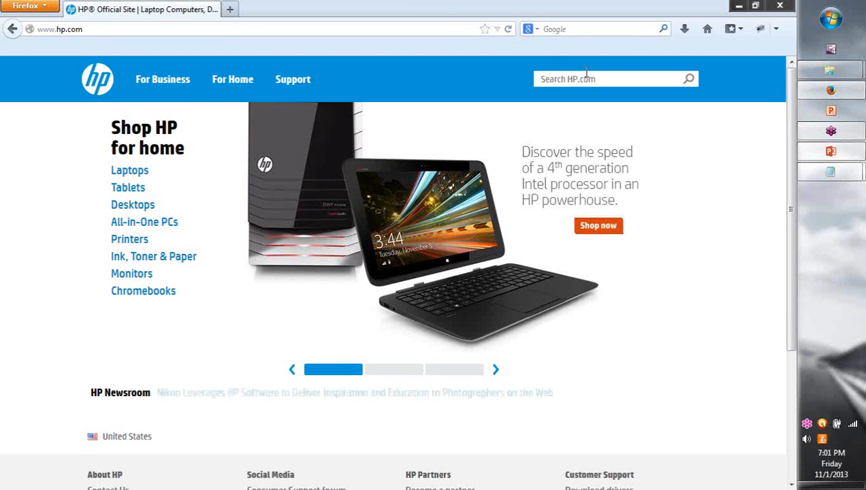
pyautogui.click(606, 79)
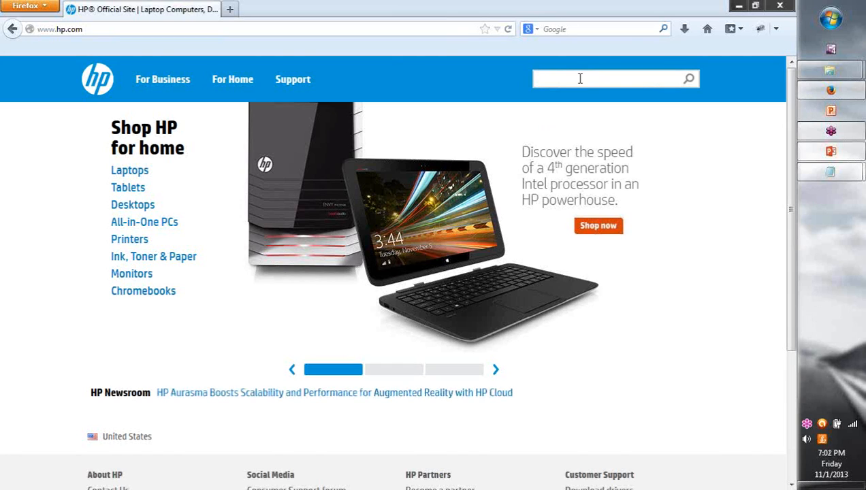
pyautogui.write('qtp')
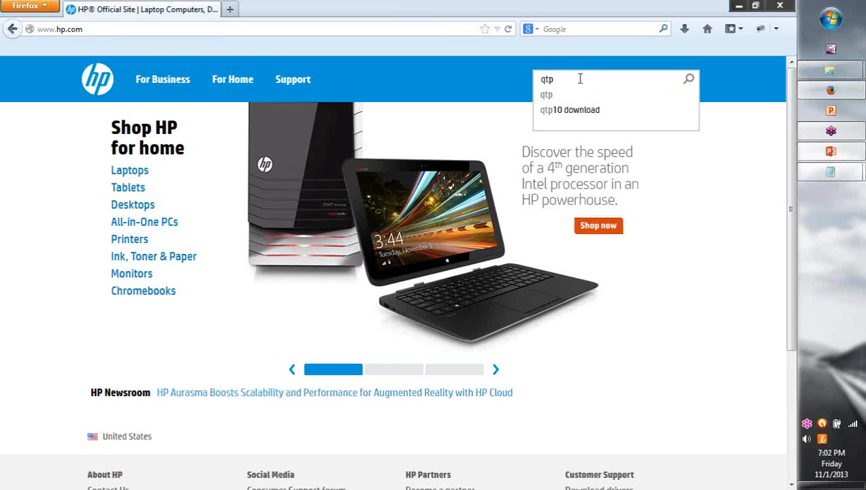
pyautogui.moveTo(546, 94)
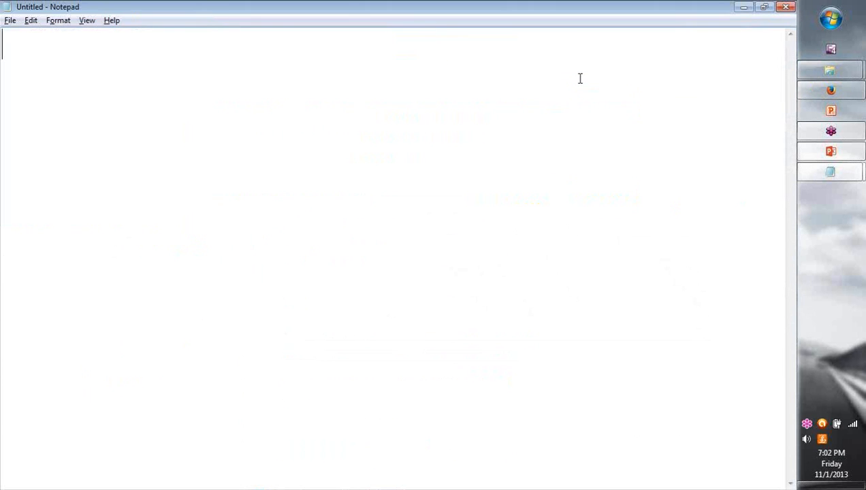
# Step: Write 'Unified Functional Testing 11.5' and 'UFT 11.5' in Notepad
pyautogui.write('Uni')
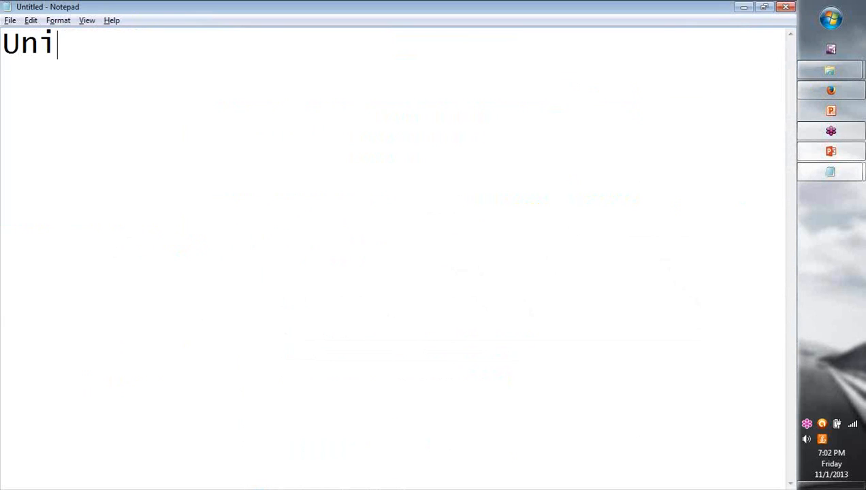
pyautogui.write('fic')
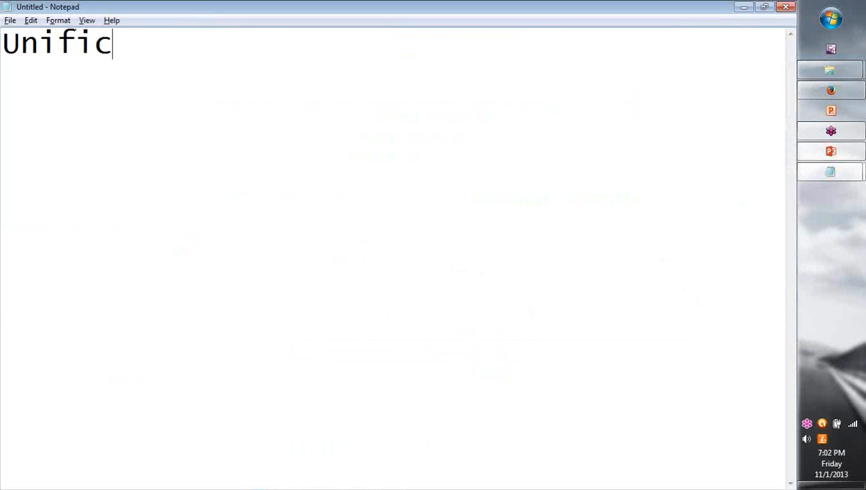
pyautogui.write('ed Functional')
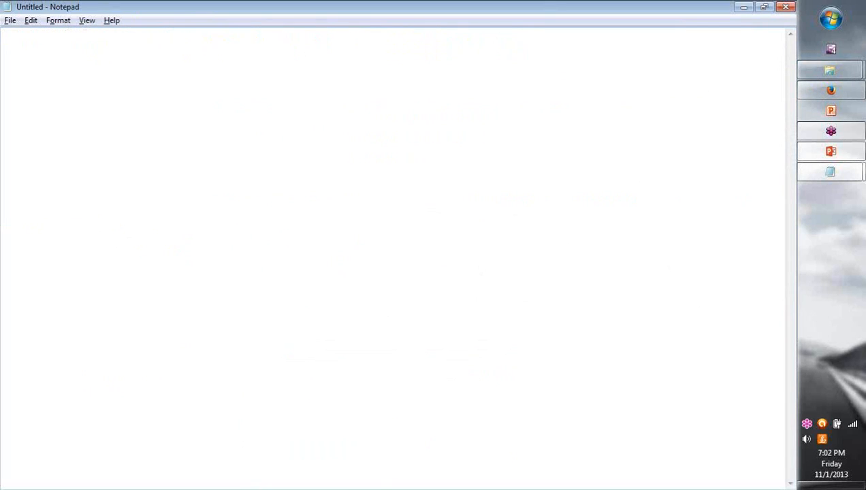
pyautogui.write('Unified Functional Testing 11.5')
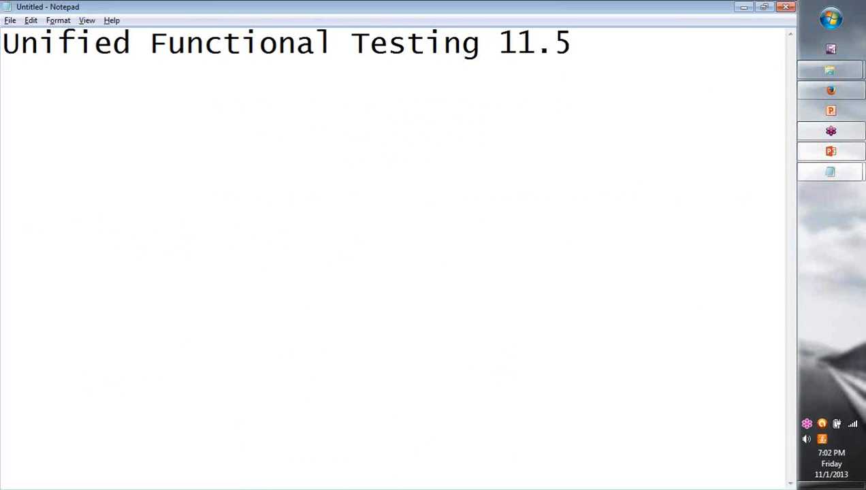
pyautogui.write('UFT')
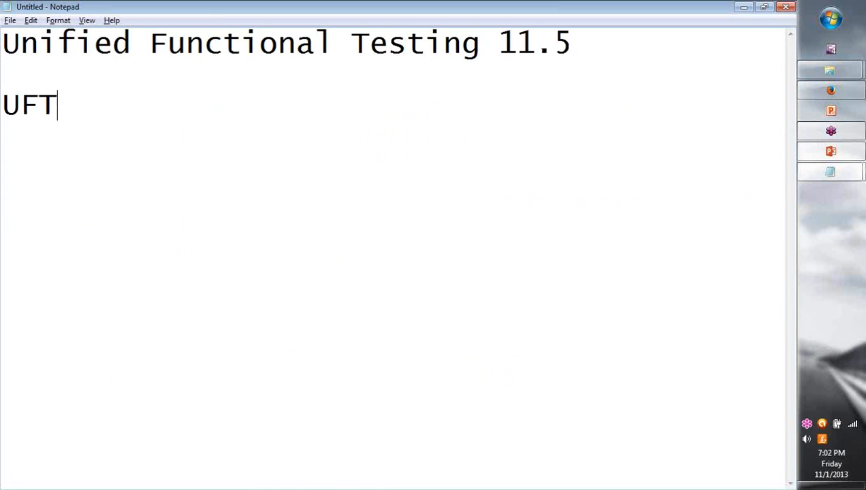
pyautogui.write('11.5')
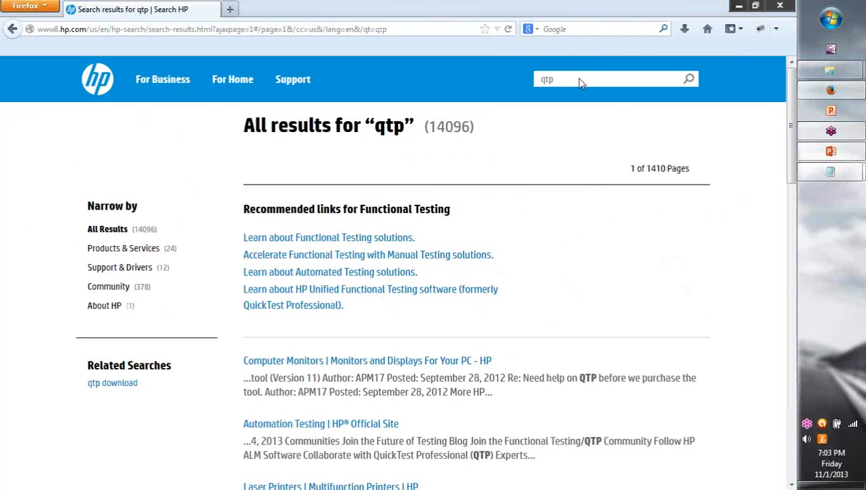
# Step: Narrow the qtp results to Products & Services and select the search term for replacement
pyautogui.click(580, 79)
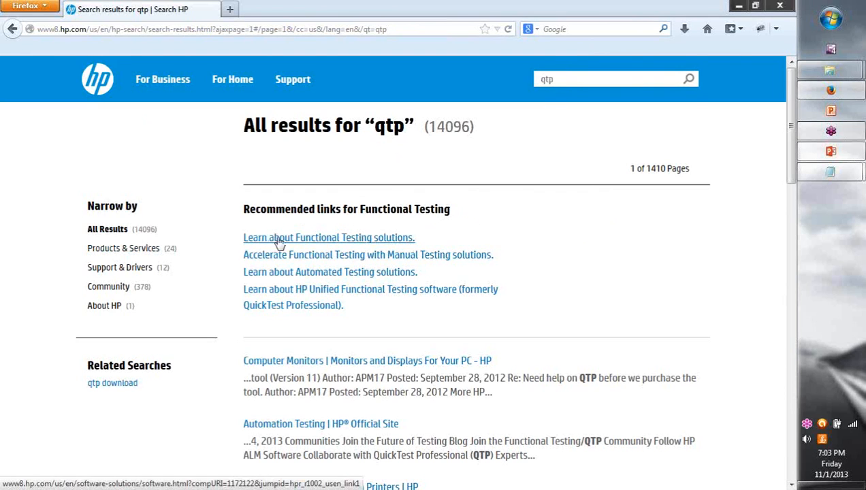
pyautogui.moveTo(347, 272)
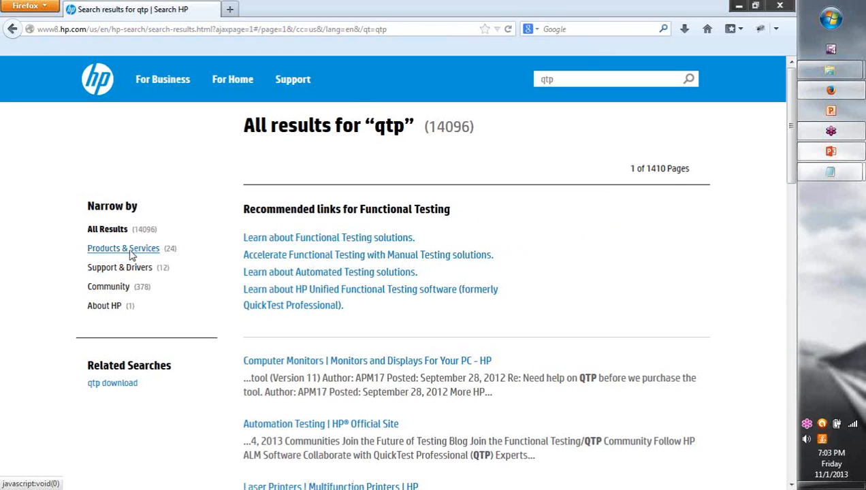
pyautogui.click(123, 248)
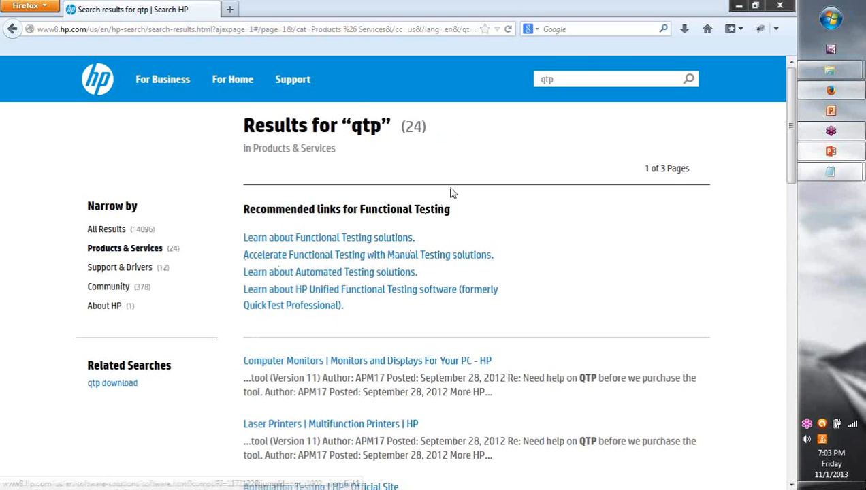
pyautogui.scroll(-3)
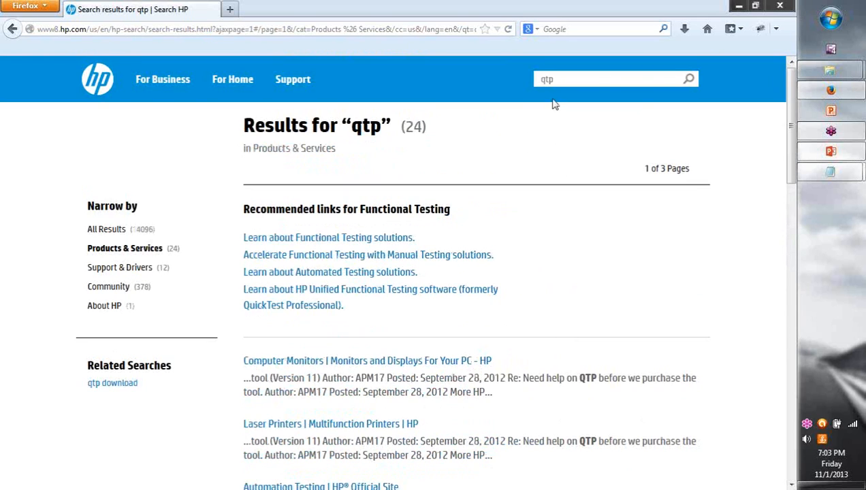
pyautogui.doubleClick(547, 79)
pyautogui.write('uft')
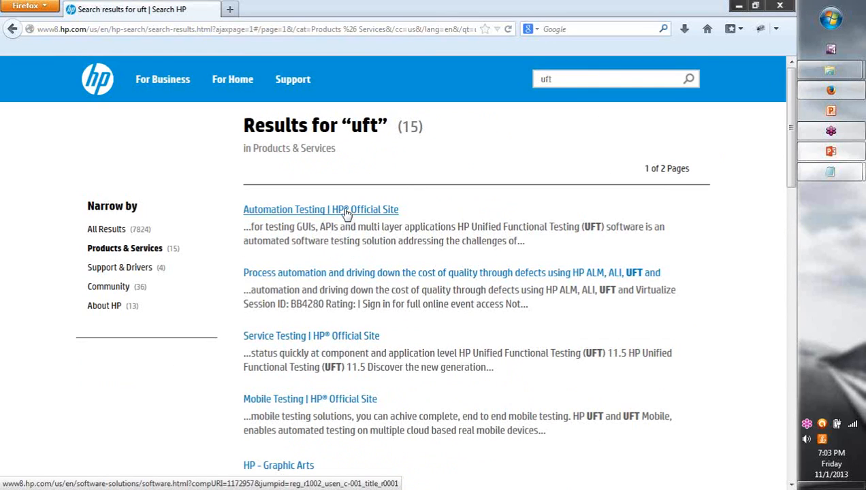
# Step: Open the 'Automation Testing | HP Official Site' result and decline the website survey
pyautogui.click(320, 209)
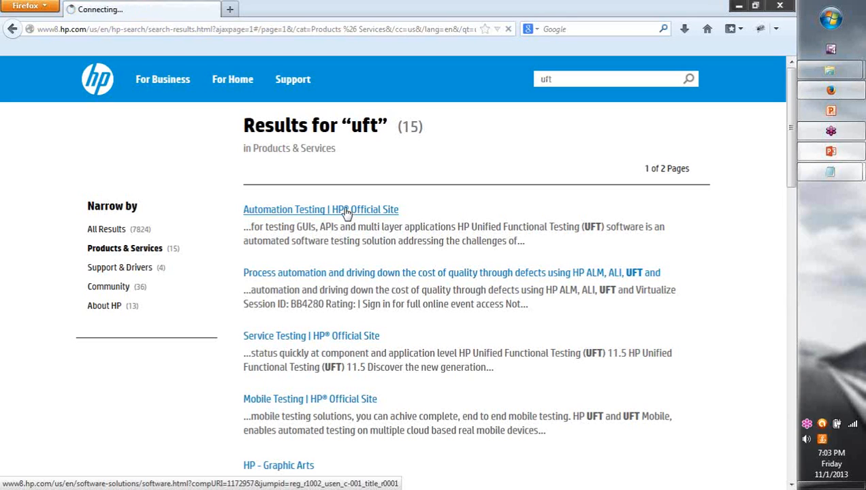
pyautogui.click(320, 209)
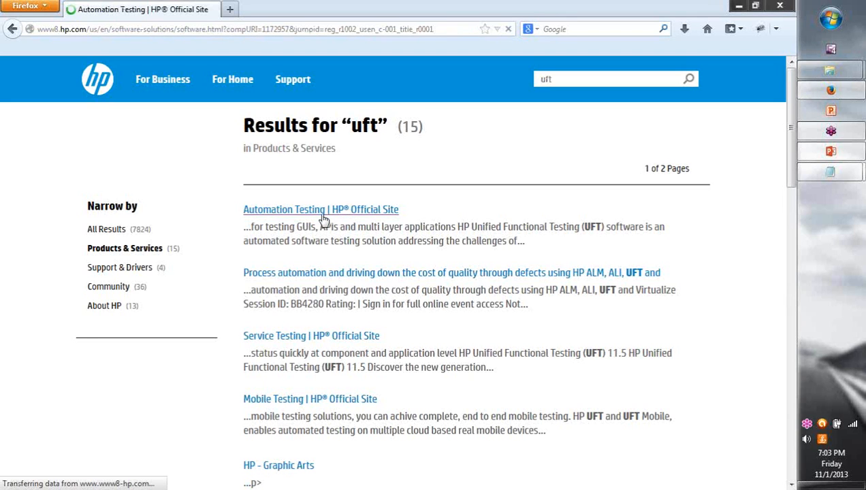
pyautogui.click(320, 209)
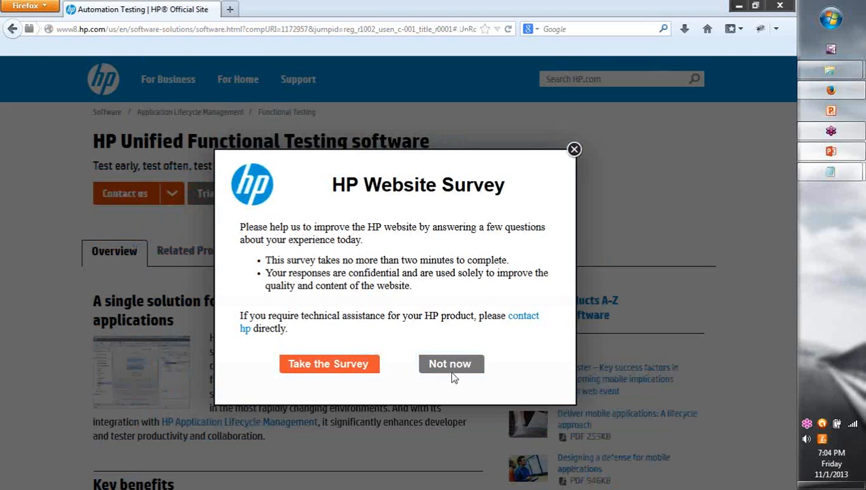
pyautogui.click(450, 363)
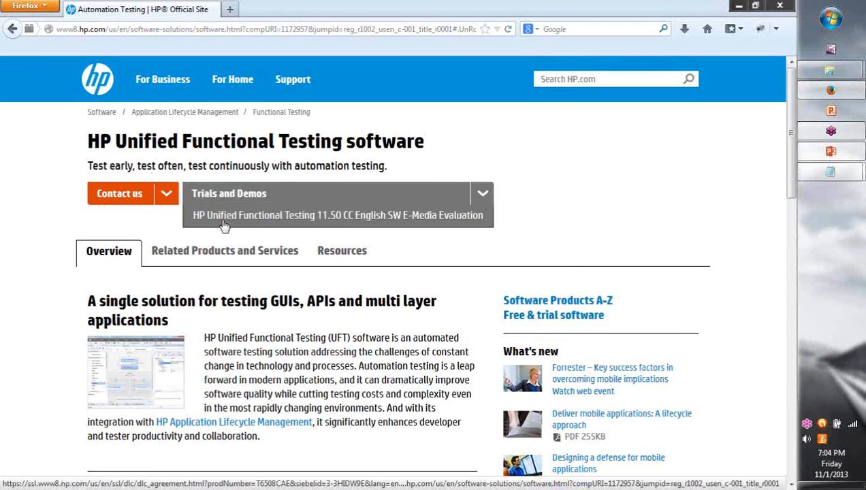
pyautogui.moveTo(268, 226)
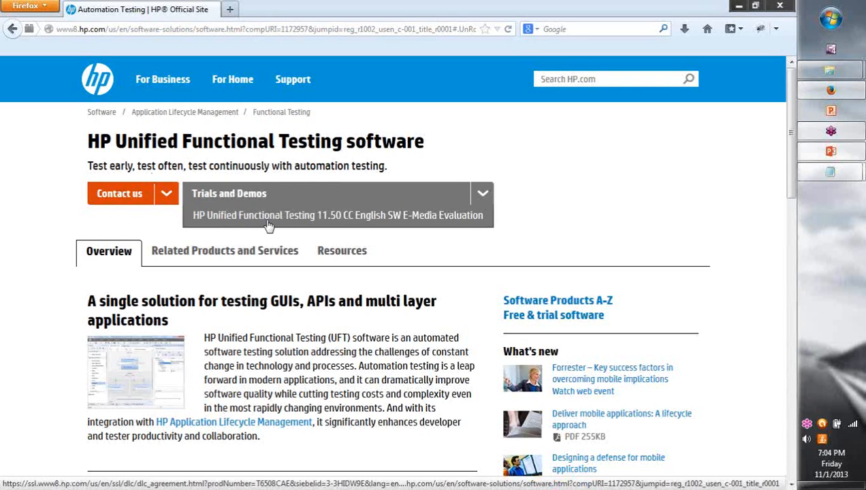
# Step: Open the 'HP Unified Functional Testing 11.50 CC English SW E-Media Evaluation' download form
pyautogui.click(338, 215)
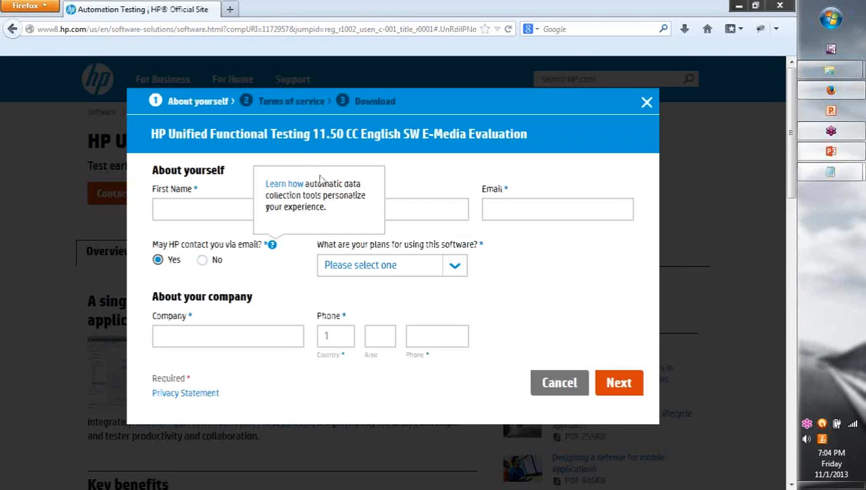
pyautogui.moveTo(184, 366)
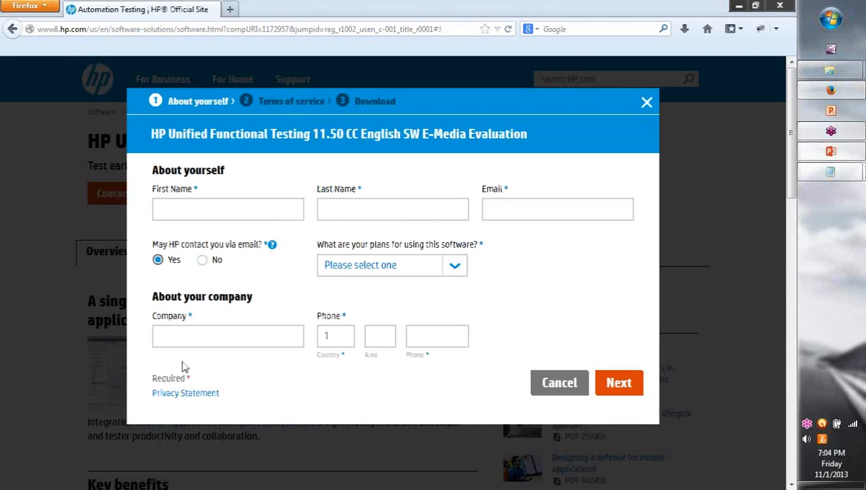
pyautogui.moveTo(558, 383)
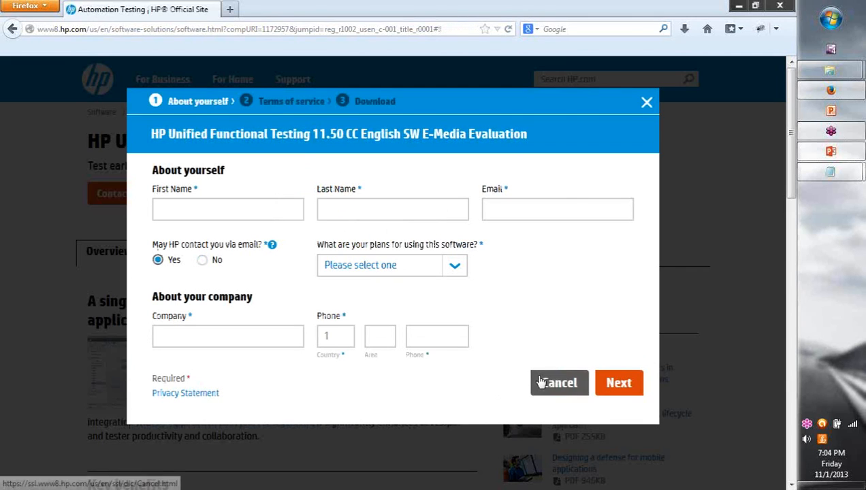
pyautogui.click(227, 209)
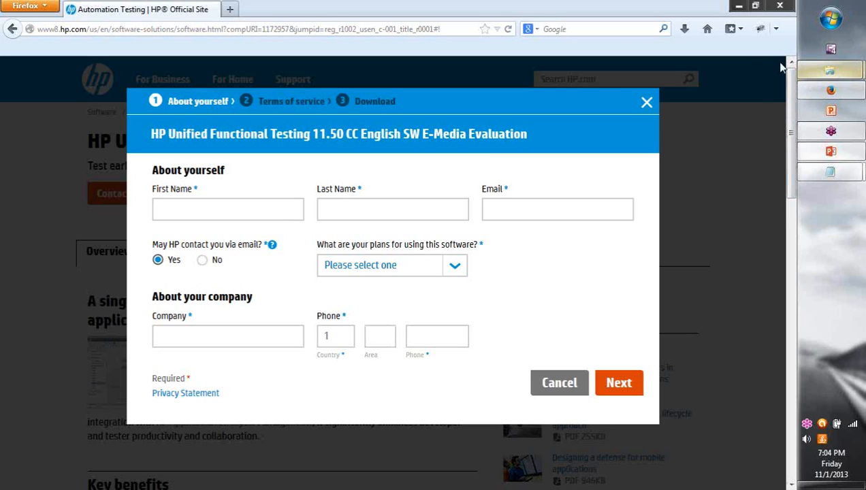
pyautogui.moveTo(611, 110)
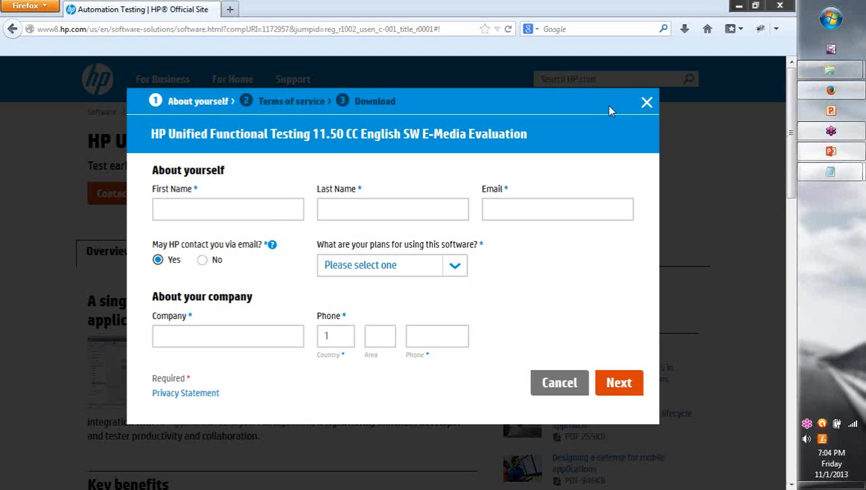
pyautogui.moveTo(653, 128)
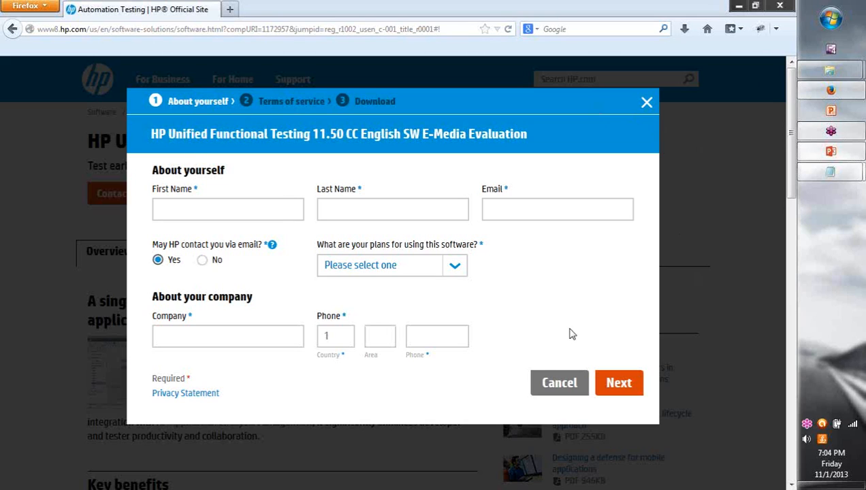
pyautogui.moveTo(584, 320)
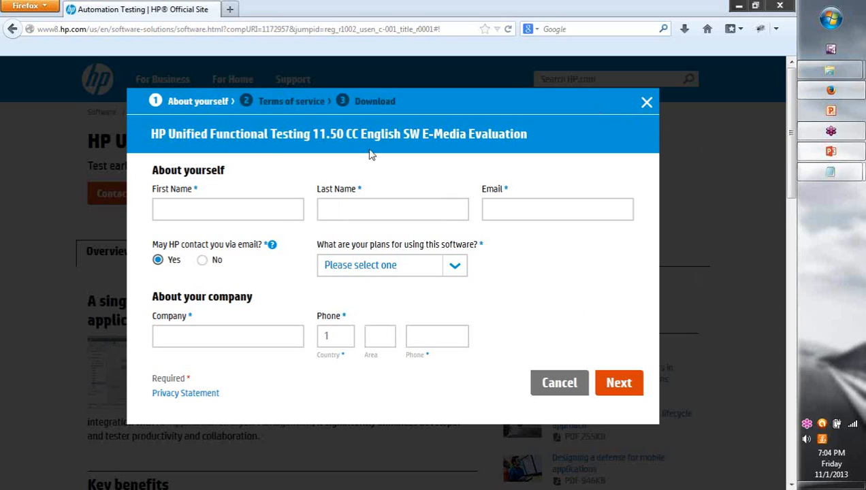
pyautogui.moveTo(559, 382)
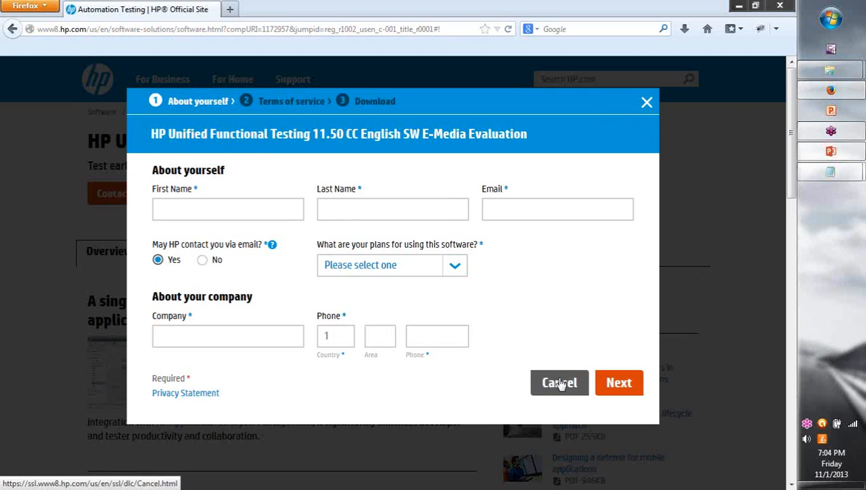
# Step: Cancel the evaluation form and confirm with Cancel Download
pyautogui.click(558, 382)
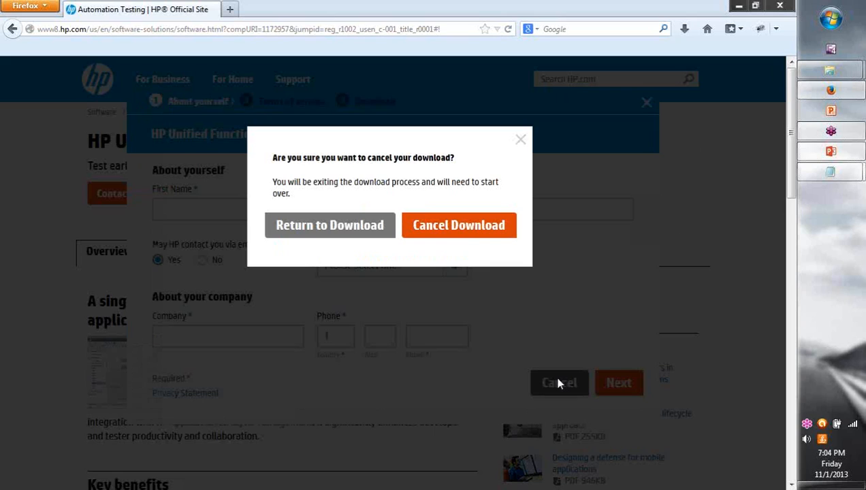
pyautogui.moveTo(447, 249)
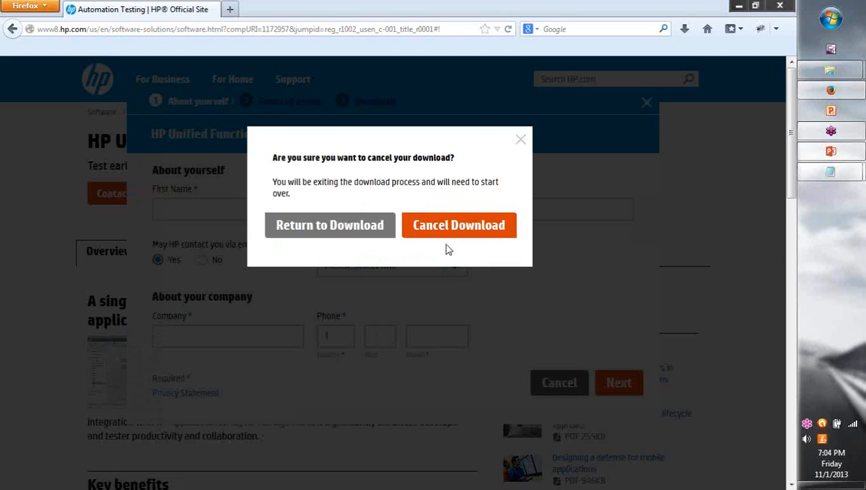
pyautogui.moveTo(748, 377)
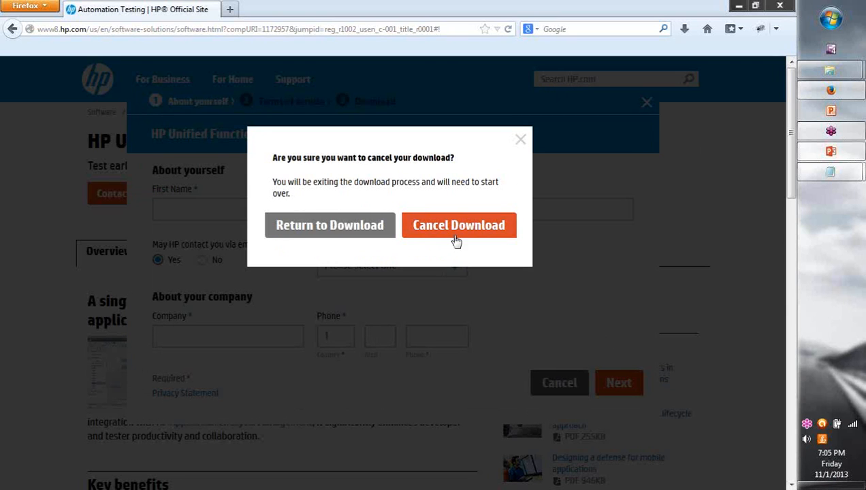
pyautogui.click(458, 224)
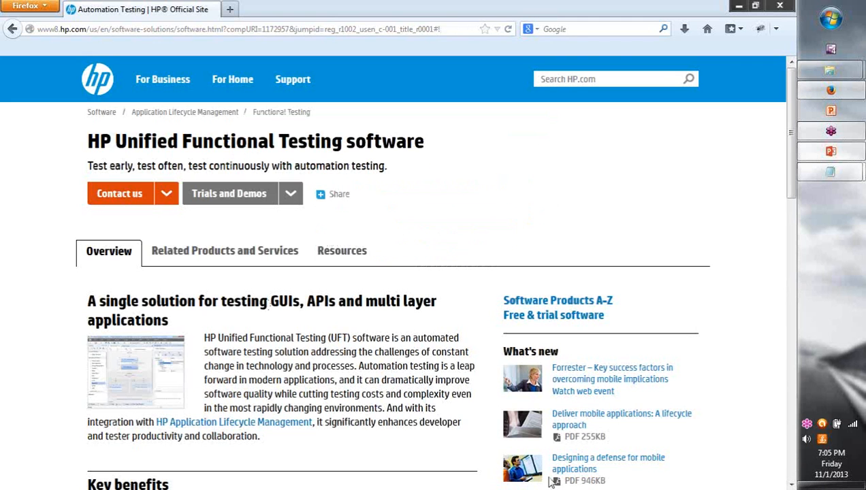
pyautogui.moveTo(659, 336)
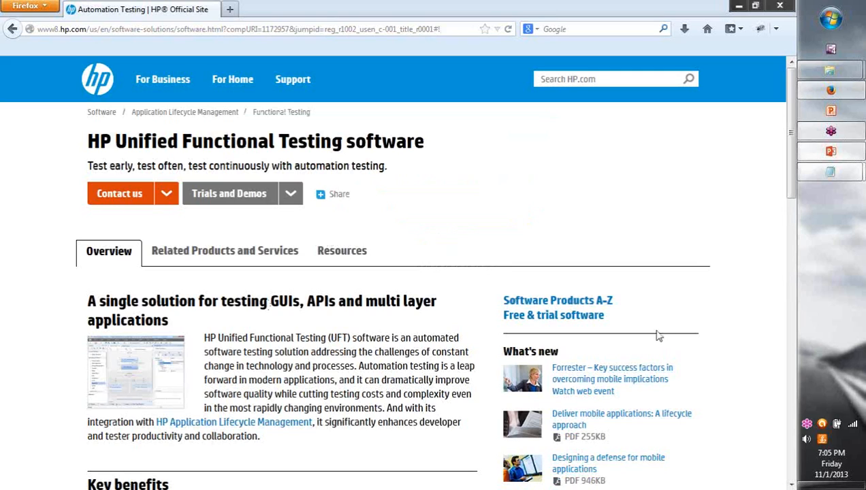
pyautogui.moveTo(858, 174)
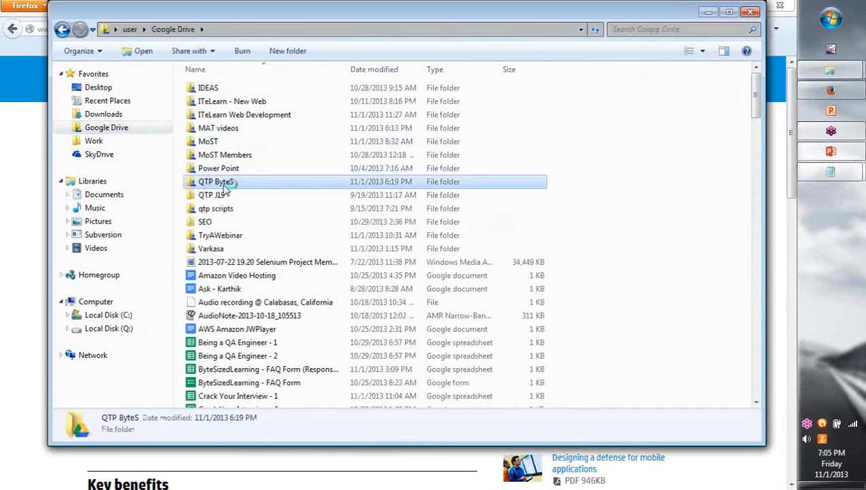
# Step: Open QTP ByteS and launch 'QuickTest Professional (UFT)_11.5_Installation v1.2' in Word
pyautogui.doubleClick(215, 181)
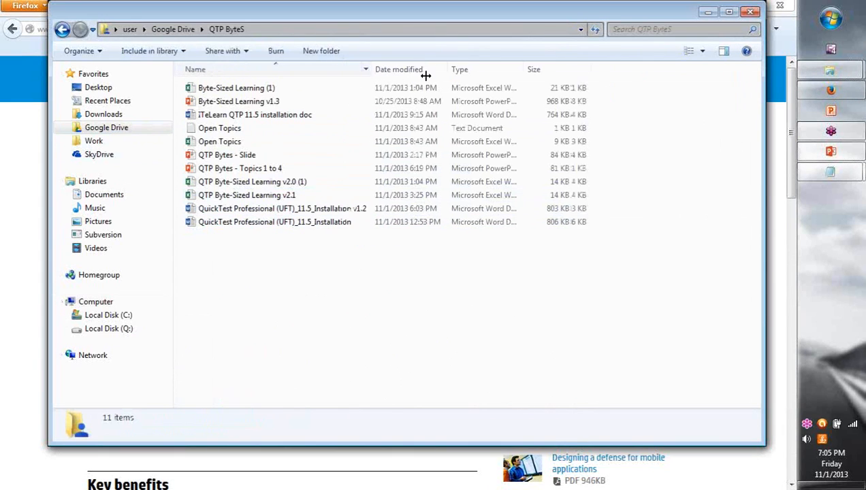
pyautogui.click(282, 209)
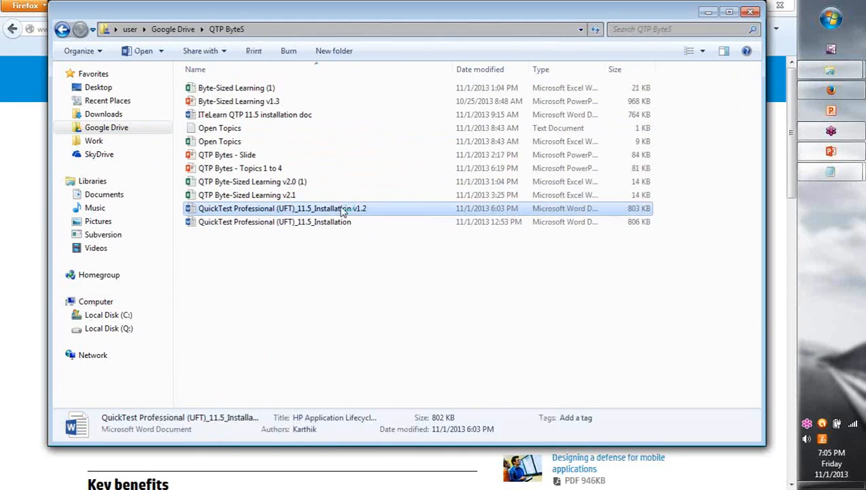
pyautogui.doubleClick(282, 208)
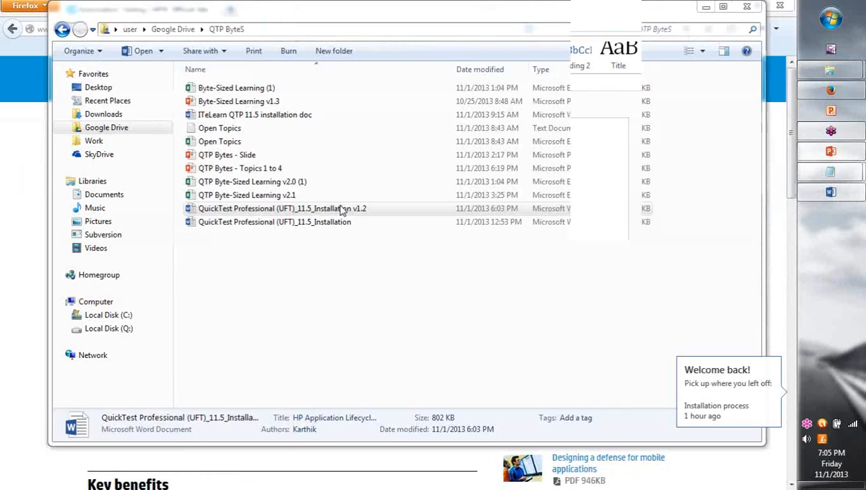
pyautogui.click(281, 209)
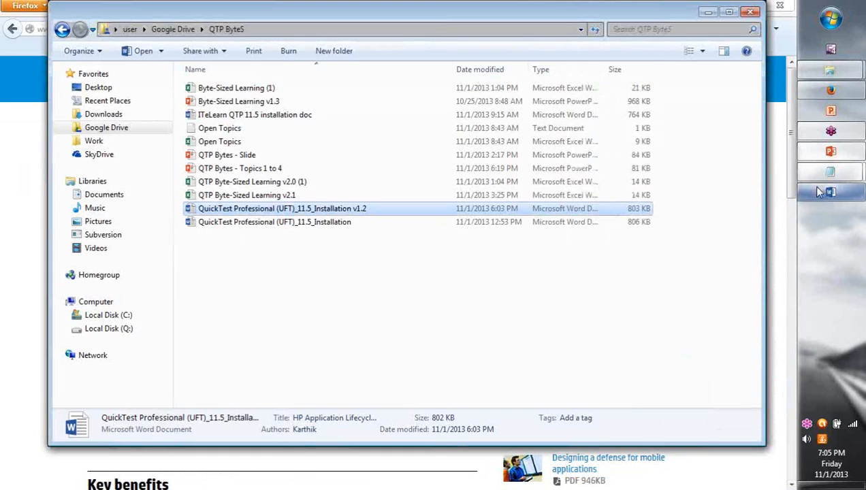
pyautogui.doubleClick(281, 208)
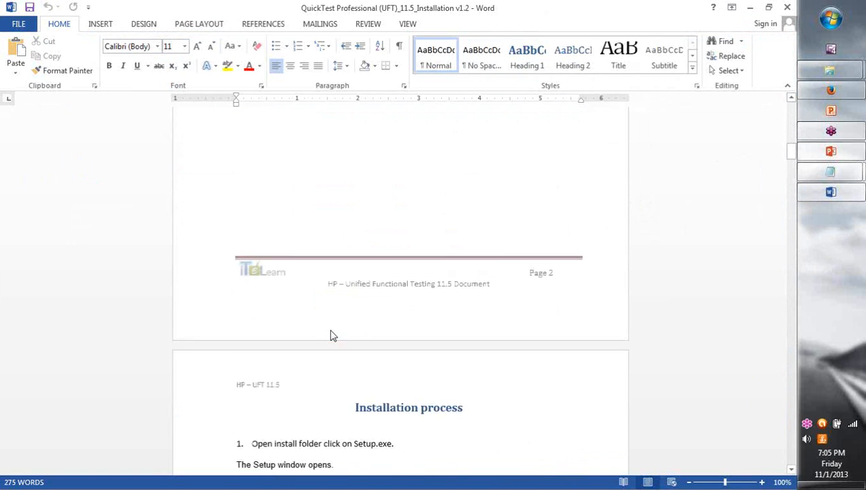
# Step: Scroll the guide from Installation process down to step 6, Customer Information
pyautogui.scroll(-3)
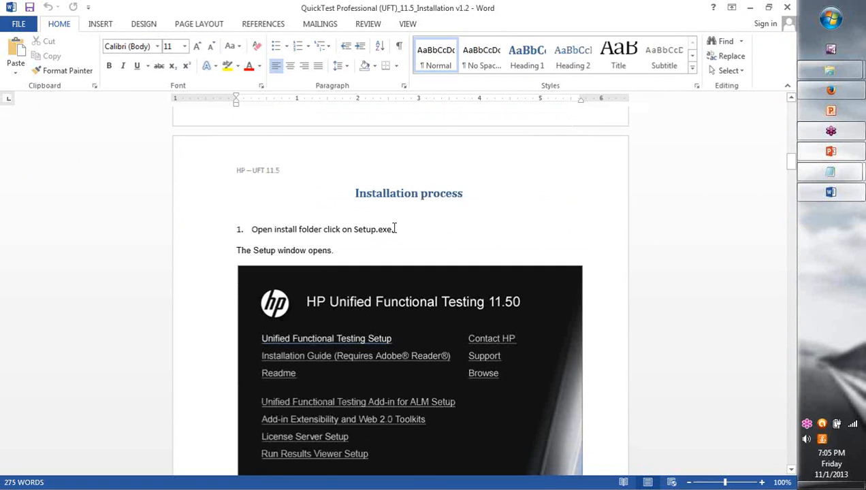
pyautogui.scroll(-3)
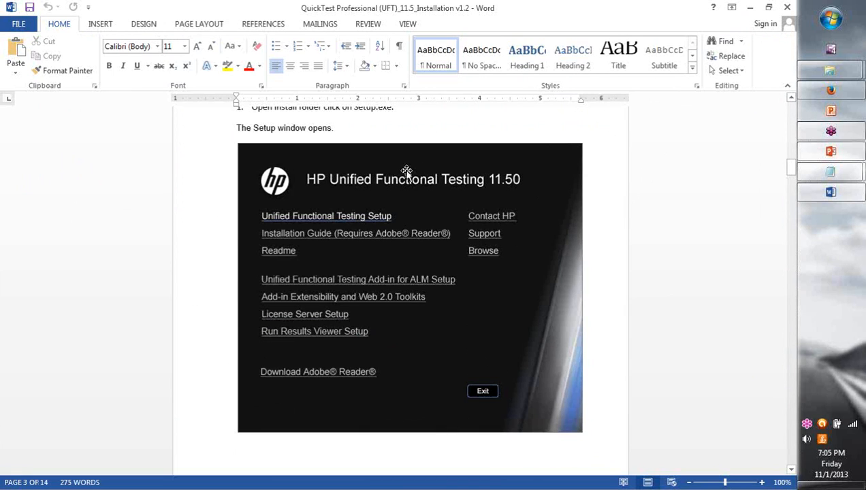
pyautogui.scroll(-3)
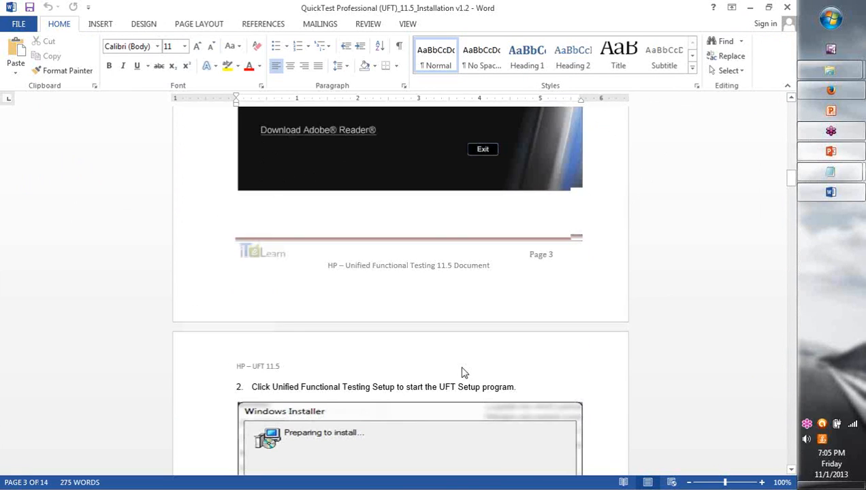
pyautogui.scroll(-3)
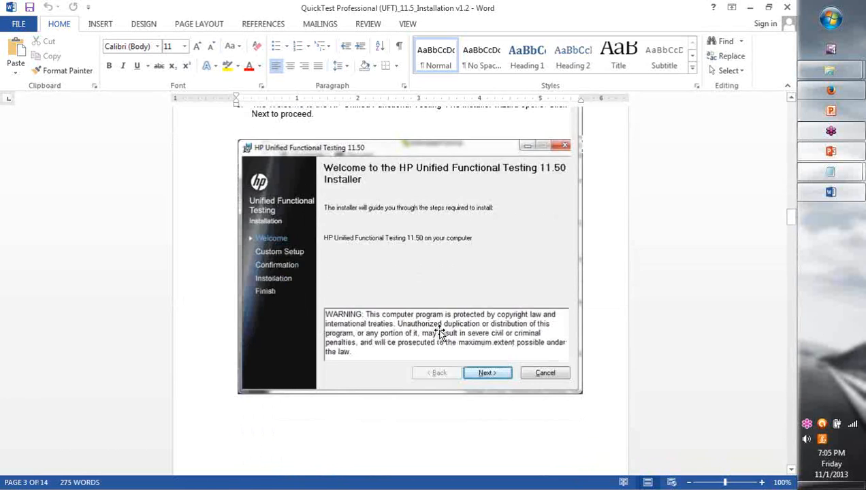
pyautogui.click(488, 373)
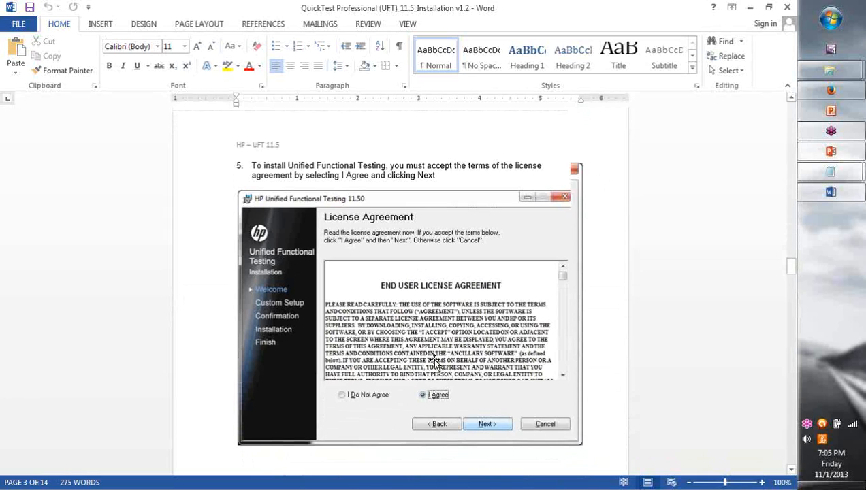
pyautogui.click(487, 424)
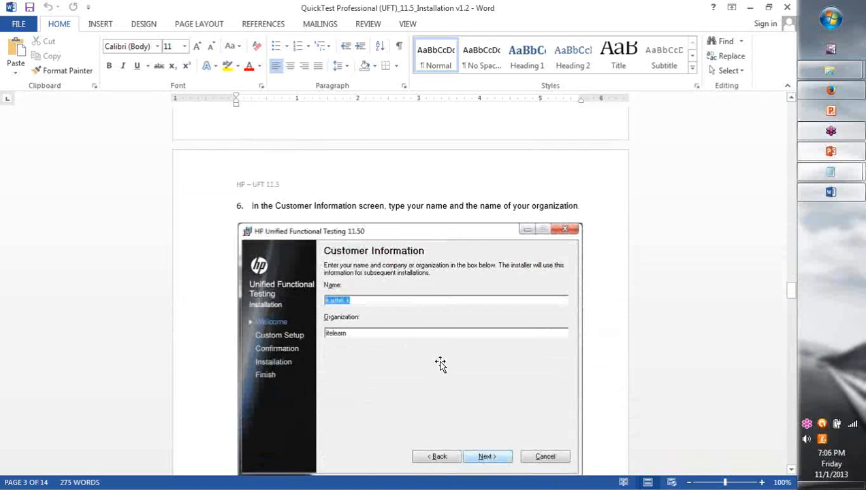
# Step: Scroll past Custom Setup and Select Installation Folder to page 14 of 14
pyautogui.scroll(-3)
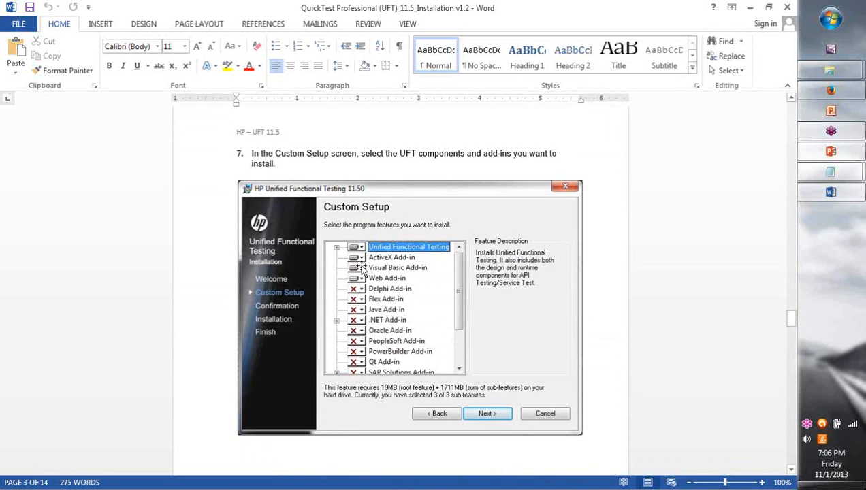
pyautogui.moveTo(385, 285)
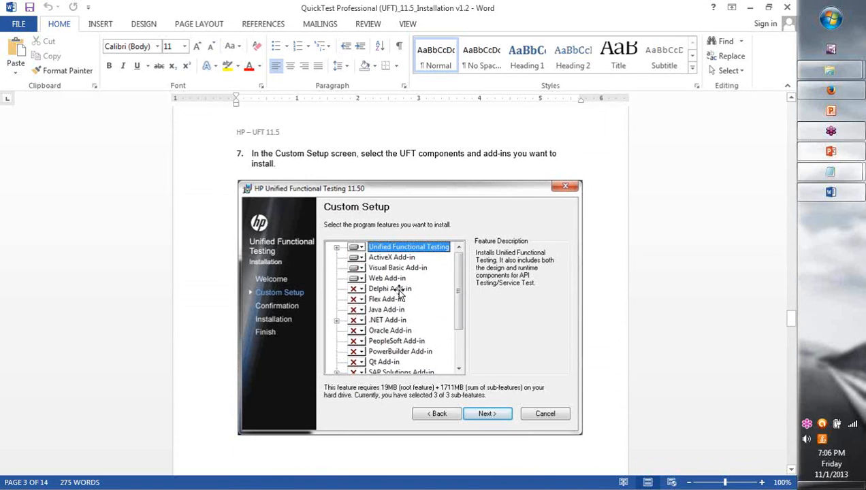
pyautogui.moveTo(365, 370)
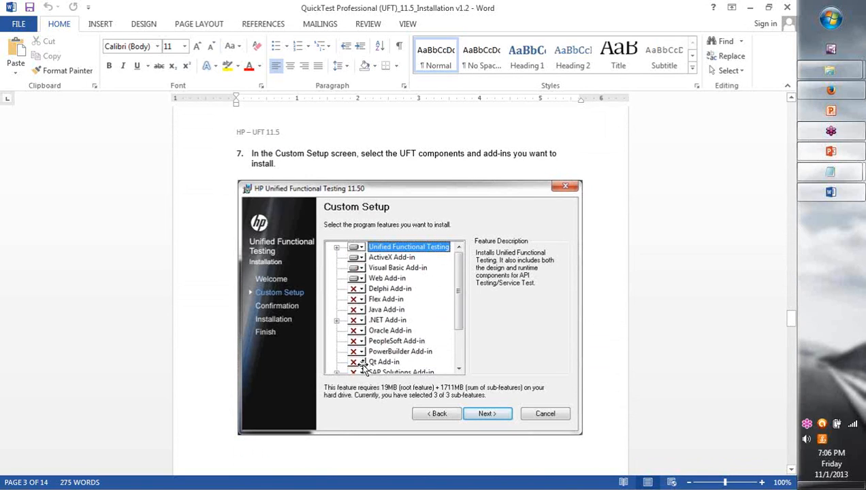
pyautogui.moveTo(507, 401)
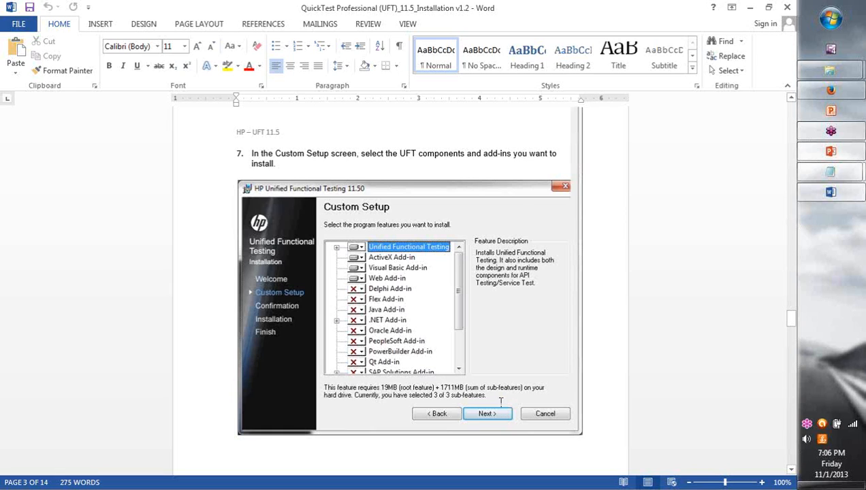
pyautogui.click(486, 413)
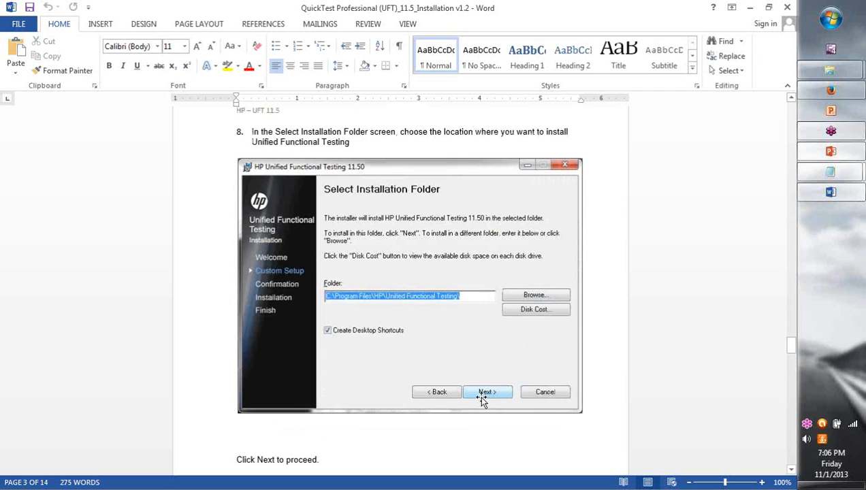
pyautogui.click(486, 391)
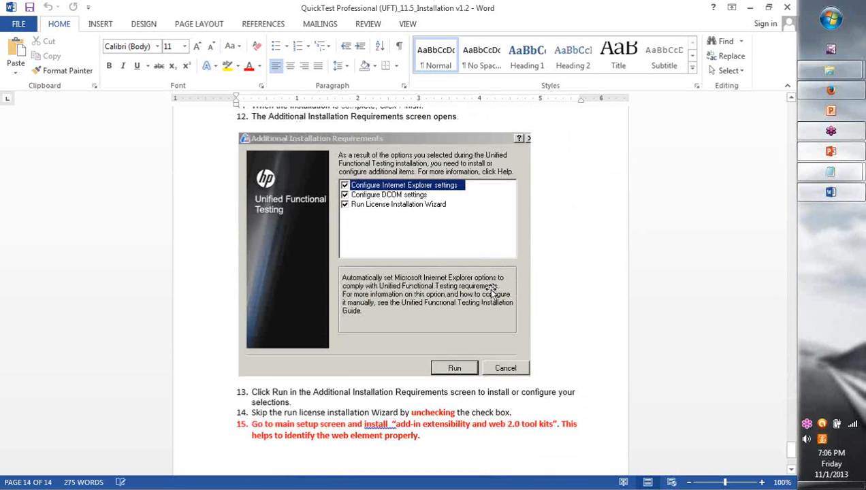
pyautogui.moveTo(566, 405)
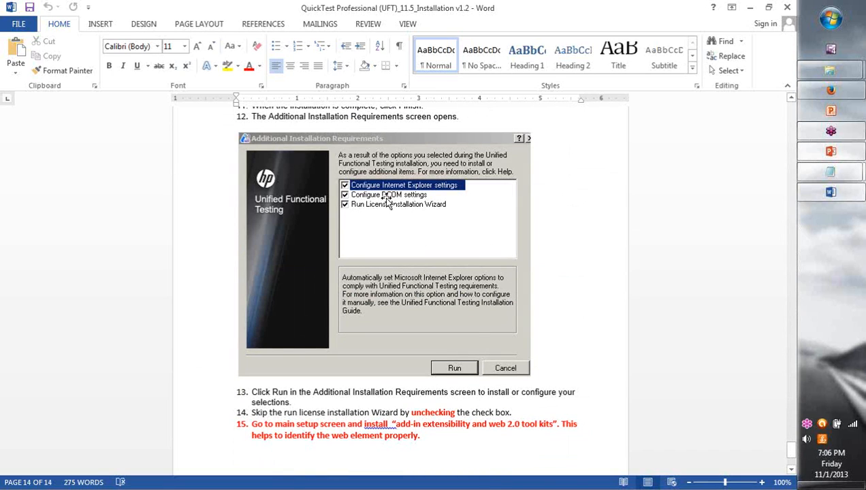
pyautogui.moveTo(476, 228)
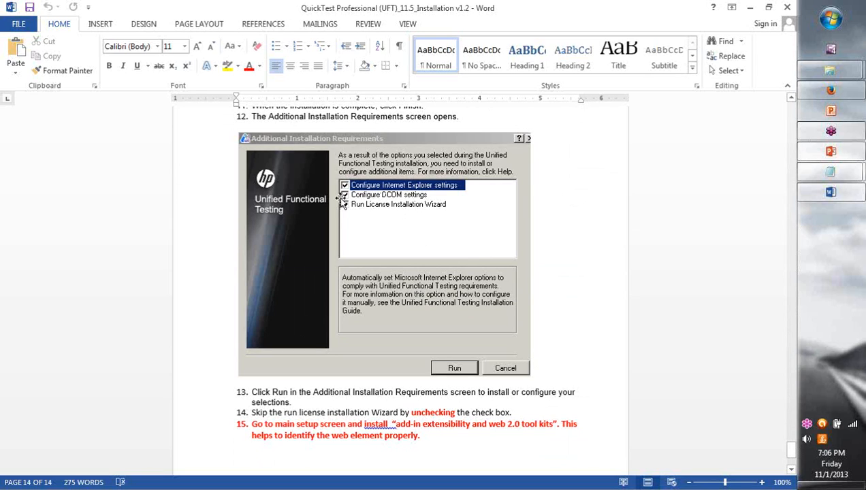
# Step: Review the Additional Installation Requirements screenshot on page 14, then switch to Firefox
pyautogui.click(344, 195)
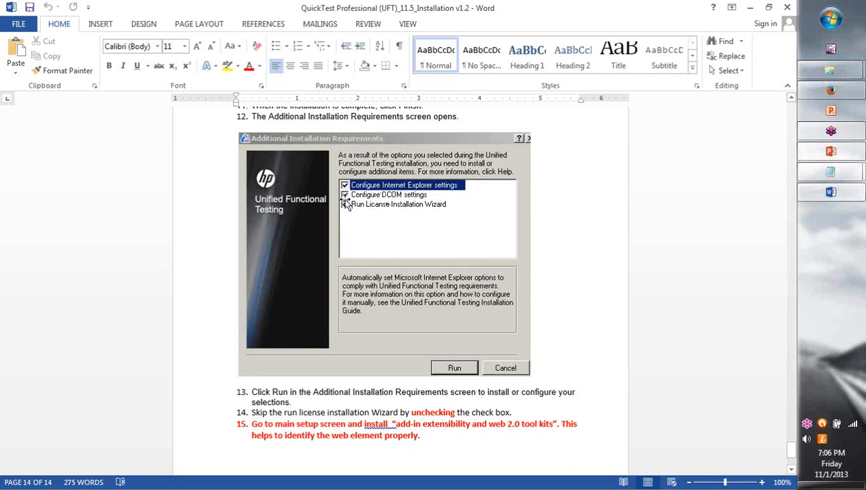
pyautogui.click(345, 205)
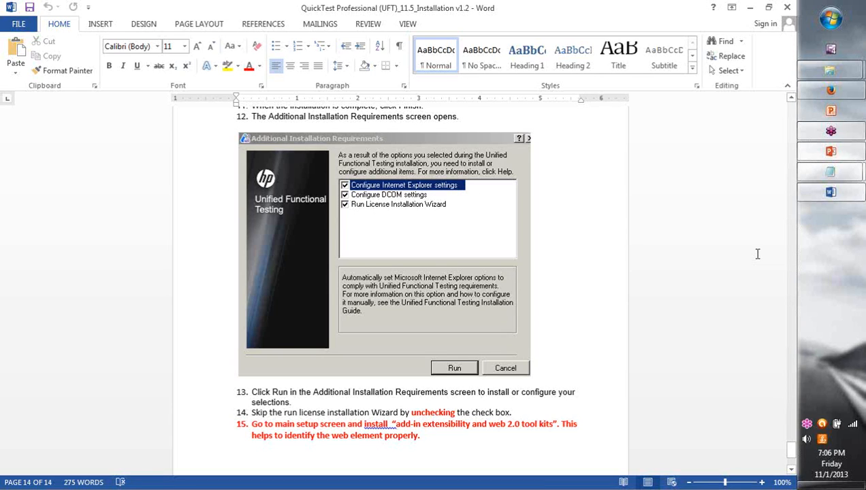
pyautogui.moveTo(746, 247)
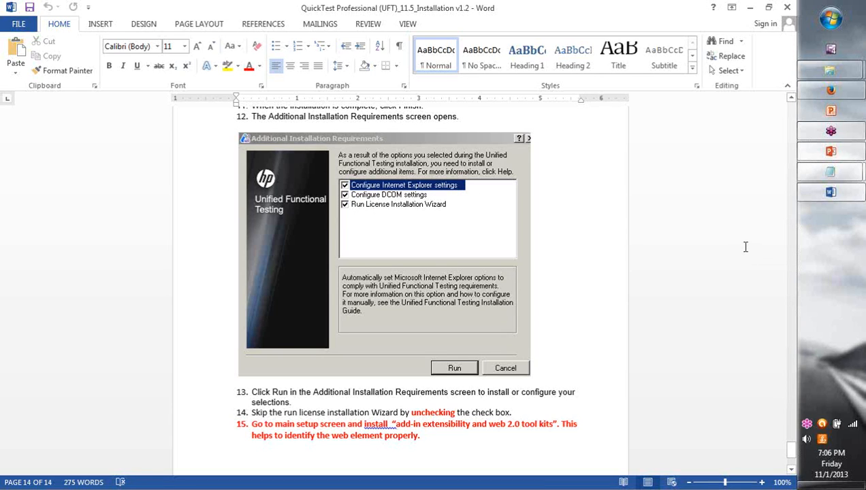
pyautogui.press('alt+tab')
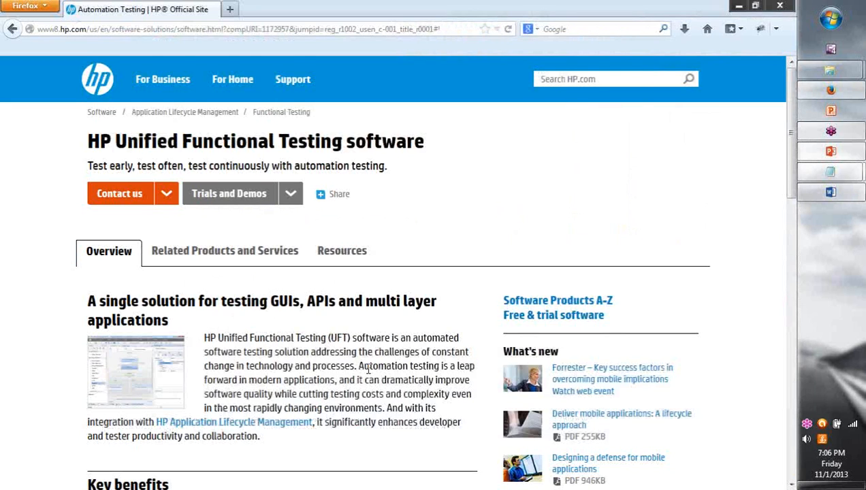
# Step: Scroll the HP UFT product page down to the Key benefits section
pyautogui.scroll(-3)
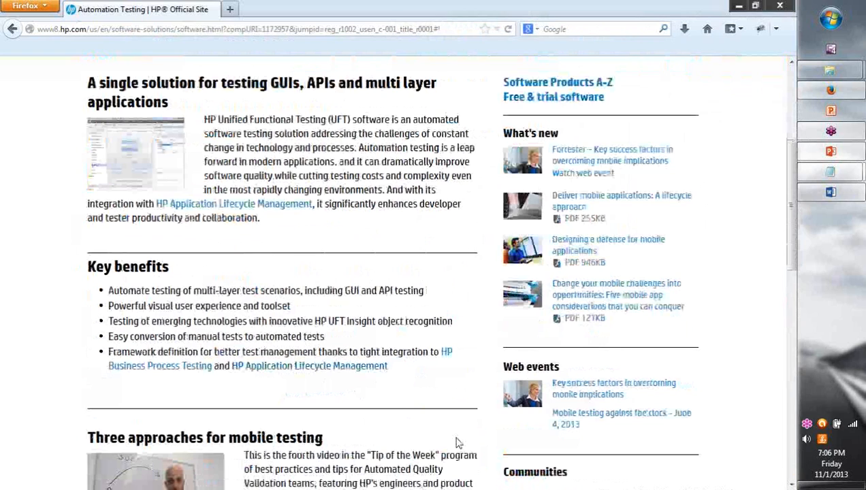
pyautogui.scroll(-3)
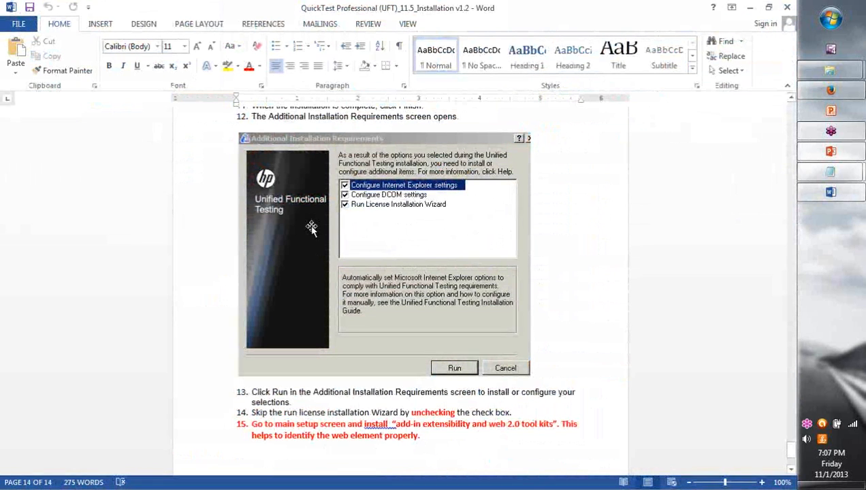
pyautogui.moveTo(329, 214)
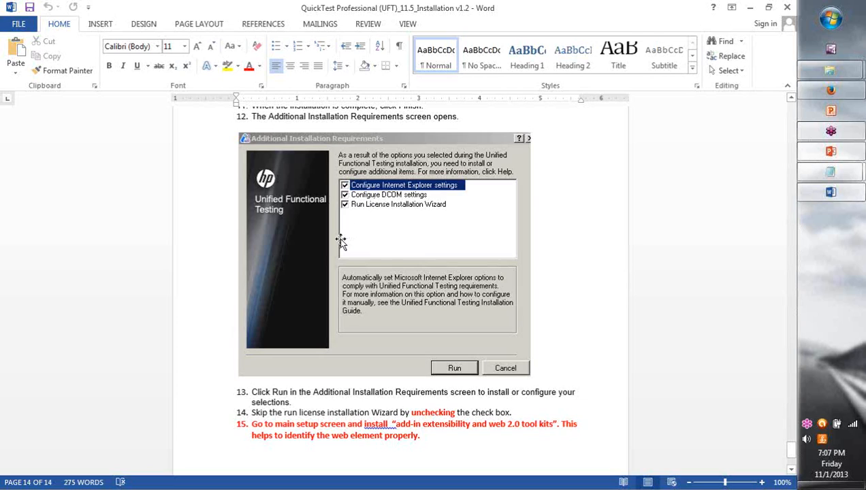
pyautogui.moveTo(428, 189)
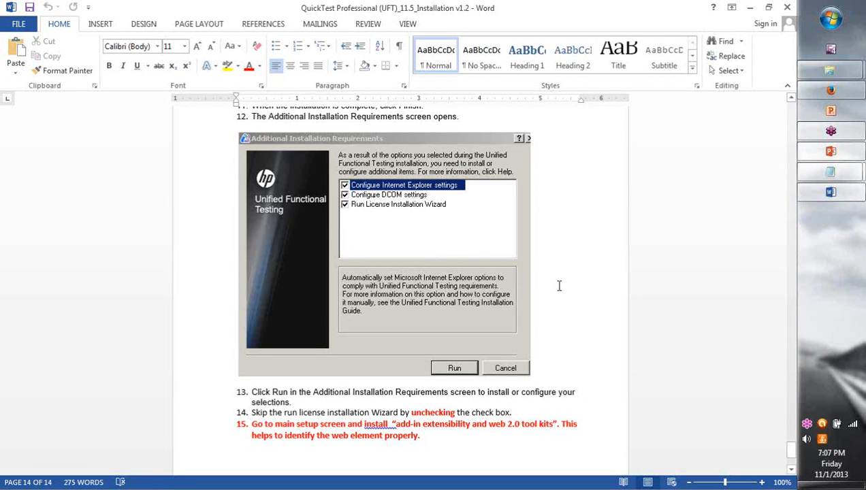
pyautogui.moveTo(560, 440)
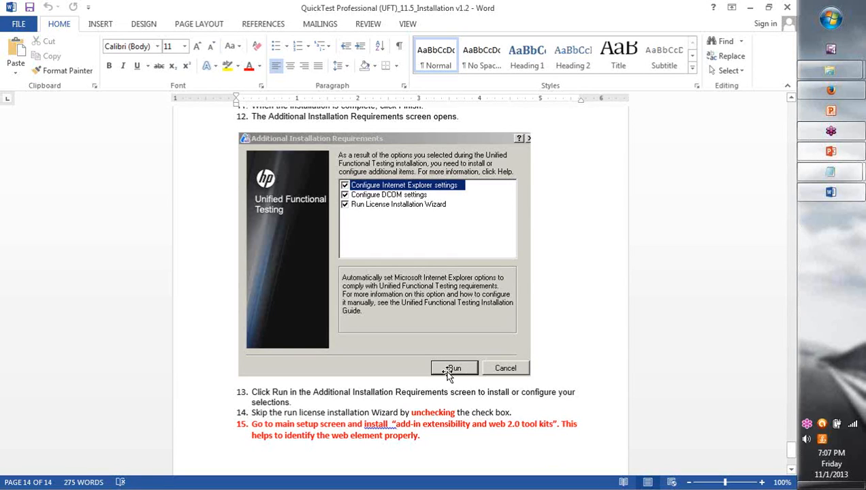
pyautogui.moveTo(469, 341)
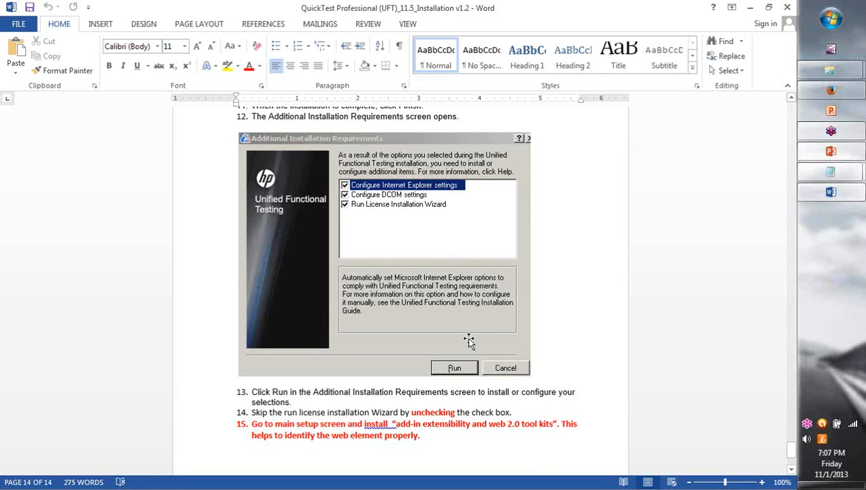
pyautogui.moveTo(486, 359)
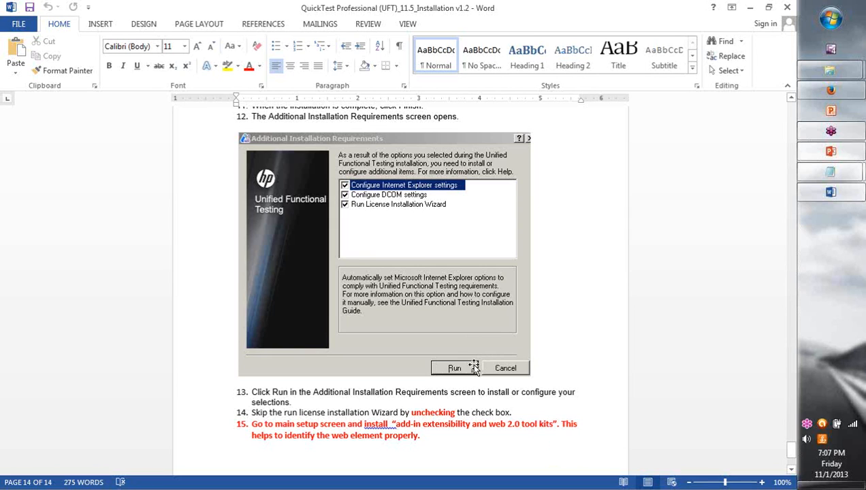
pyautogui.moveTo(848, 95)
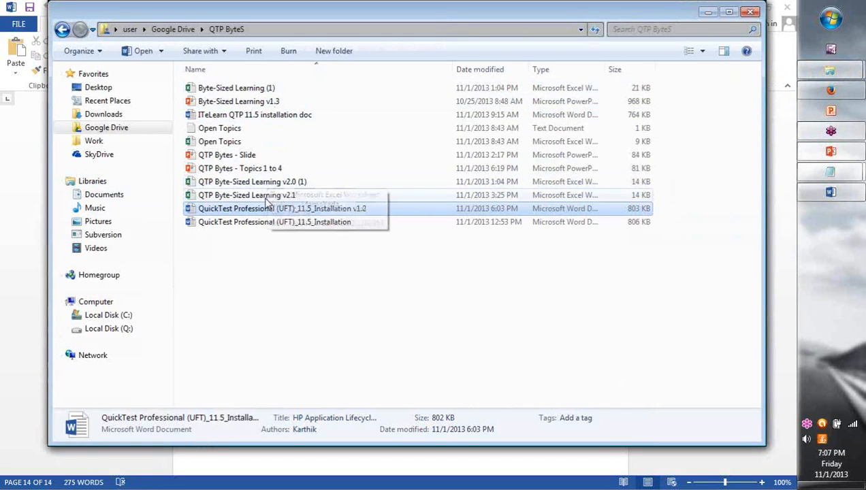
# Step: Open QTP Byte-Sized Learning v2.1 from the QTP ByteS folder in Excel
pyautogui.click(247, 195)
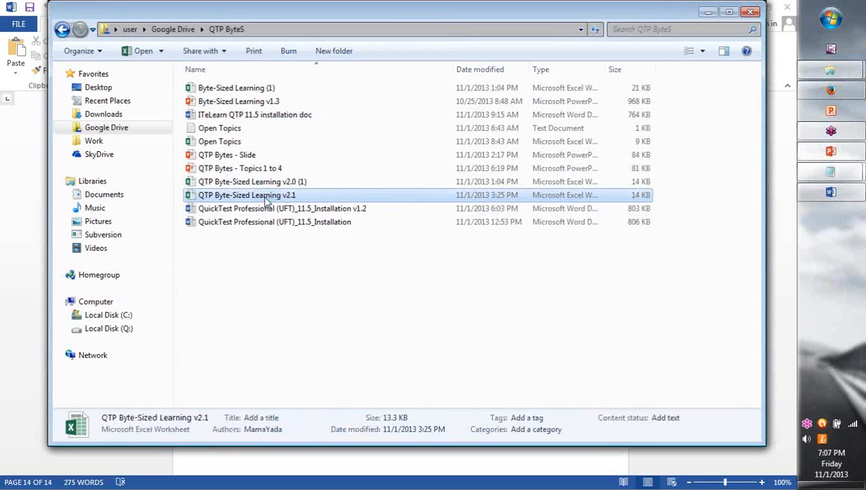
pyautogui.moveTo(626, 125)
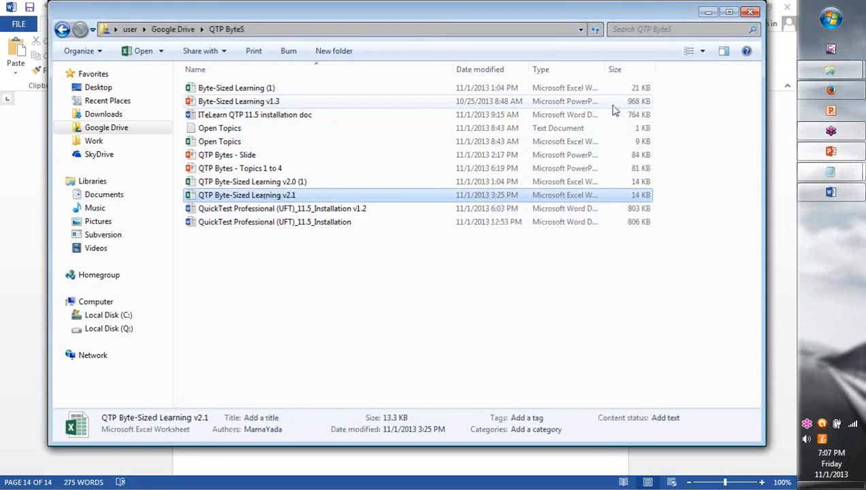
pyautogui.doubleClick(247, 195)
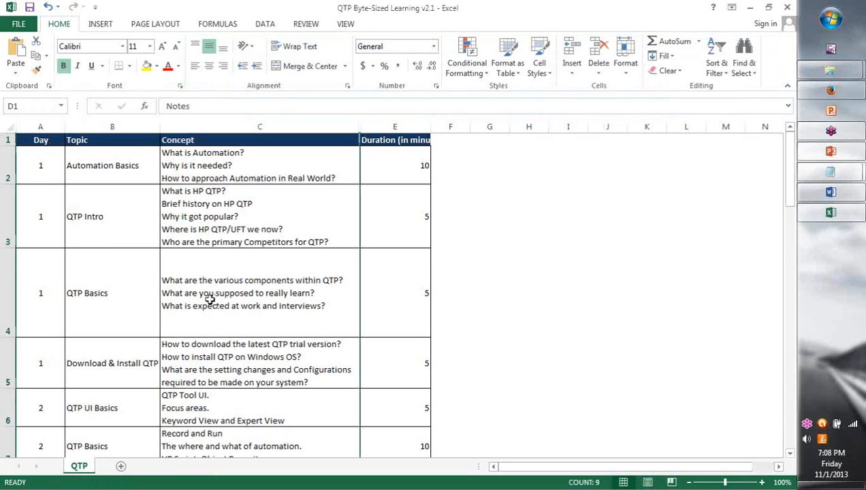
# Step: Scroll the QTP sheet down to row 93, day 18's QTP and XML
pyautogui.scroll(-3)
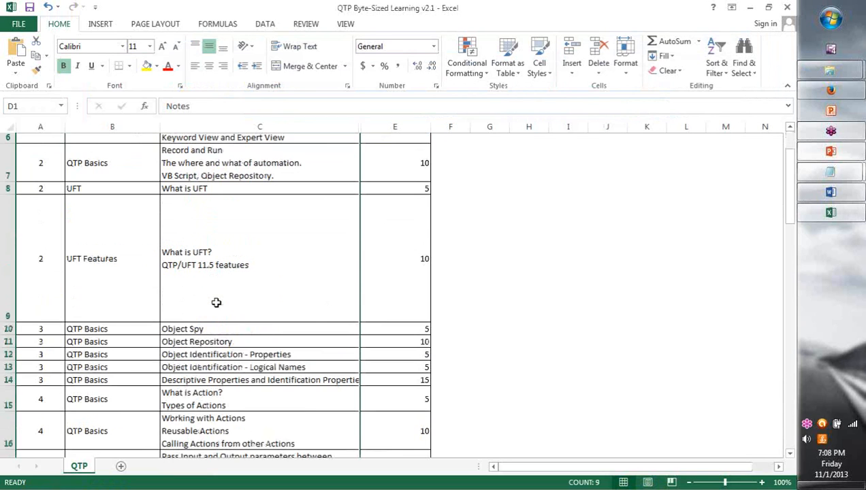
pyautogui.scroll(-3)
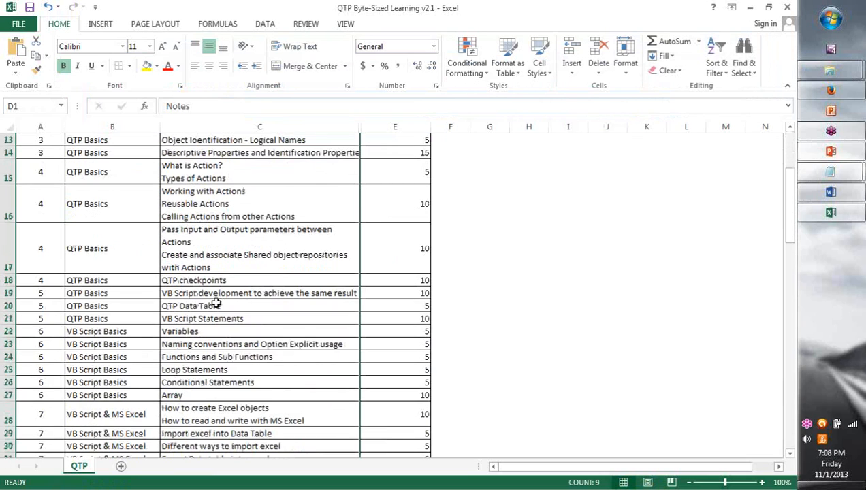
pyautogui.scroll(-3)
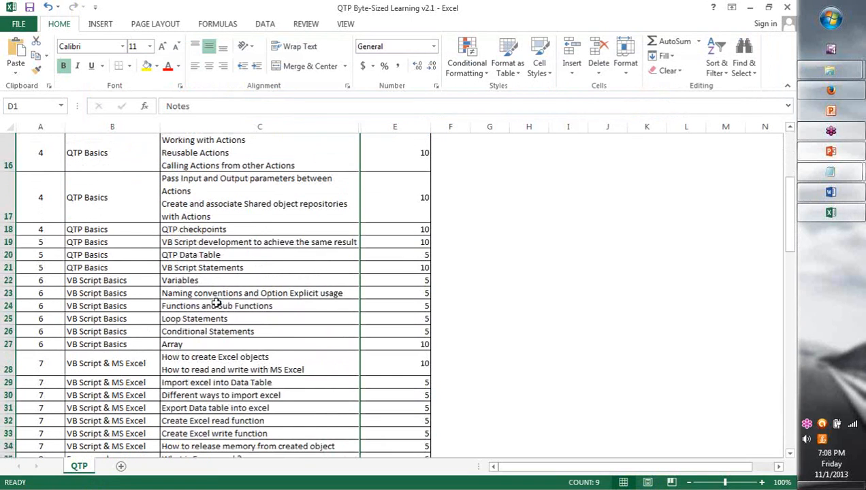
pyautogui.scroll(-3)
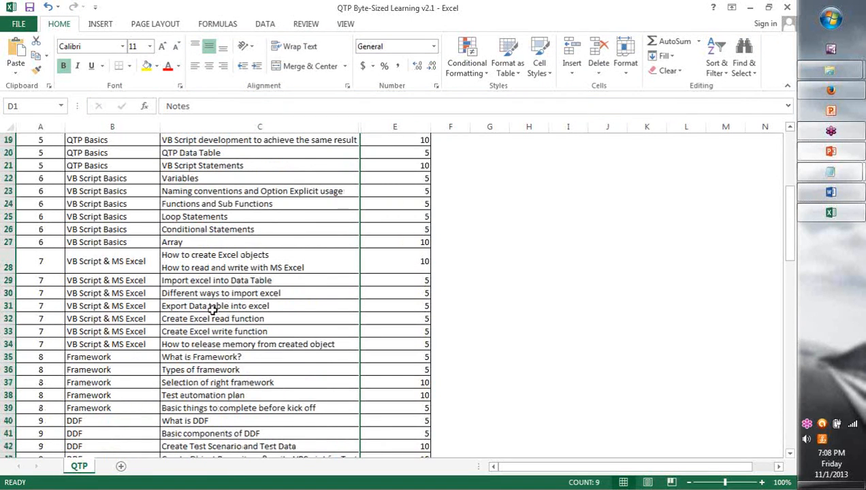
pyautogui.scroll(-3)
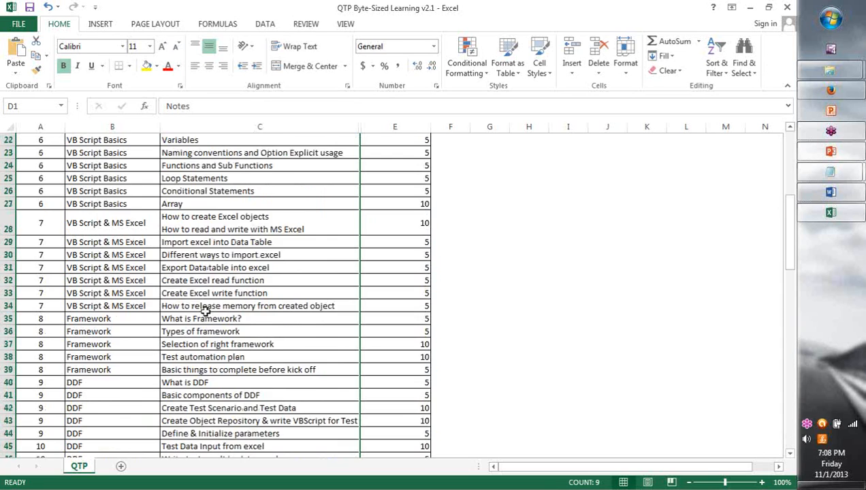
pyautogui.scroll(-3)
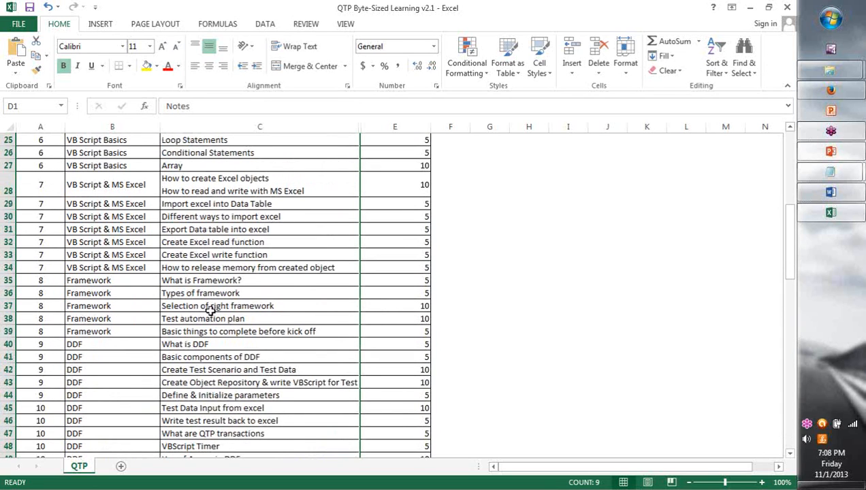
pyautogui.scroll(-3)
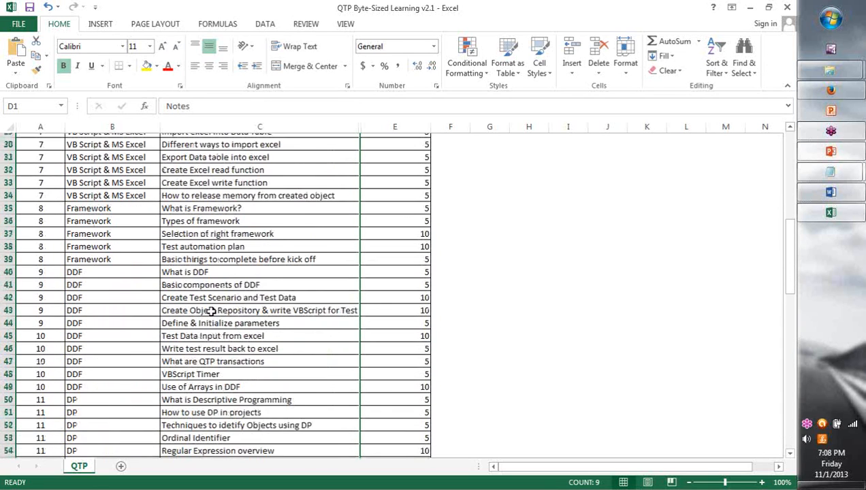
pyautogui.scroll(-3)
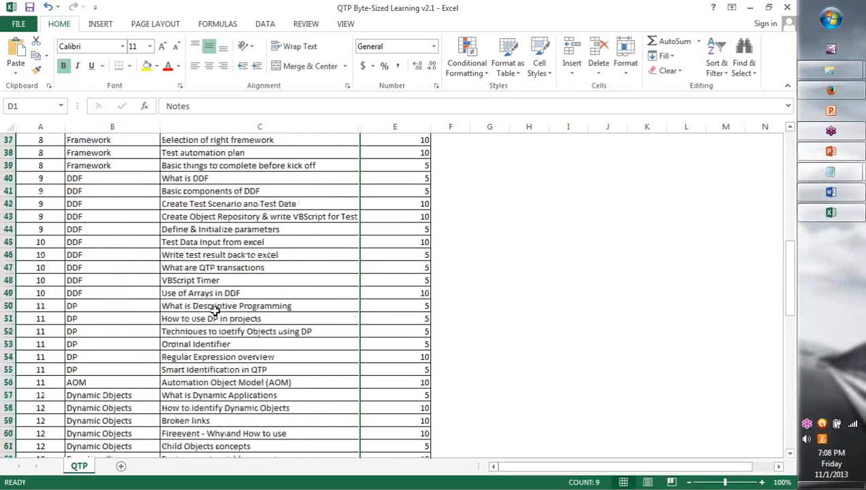
pyautogui.scroll(-3)
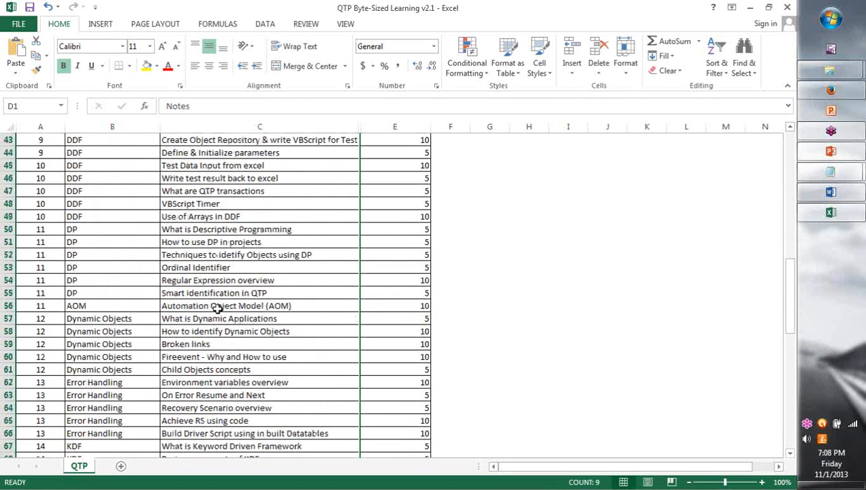
pyautogui.moveTo(250, 267)
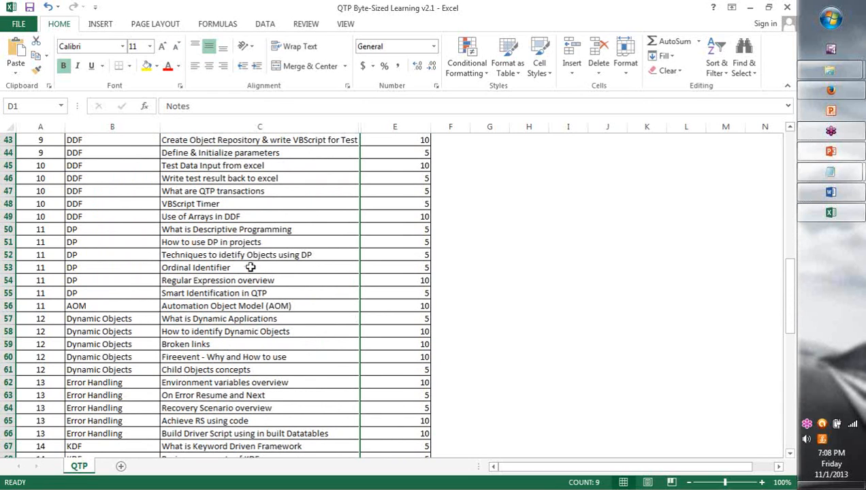
pyautogui.moveTo(270, 299)
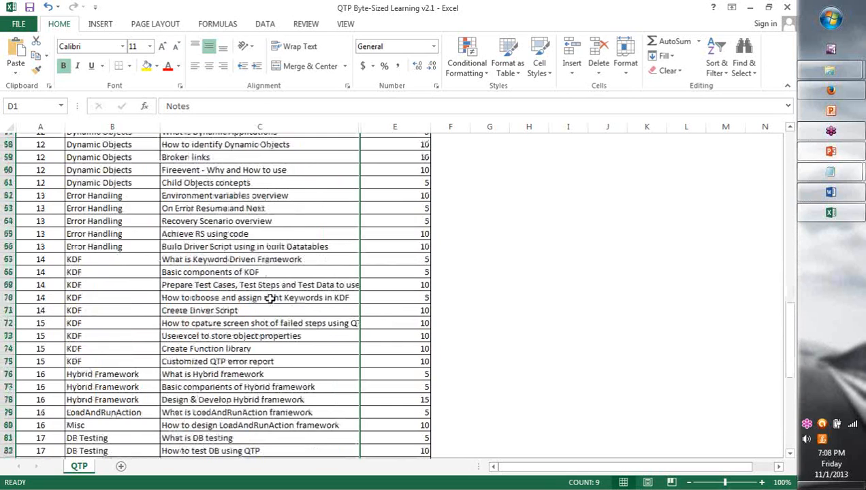
pyautogui.scroll(-3)
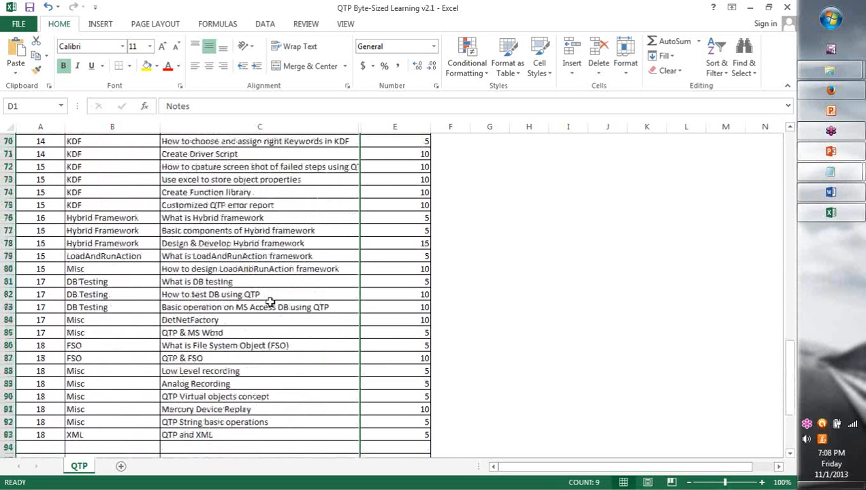
pyautogui.scroll(-3)
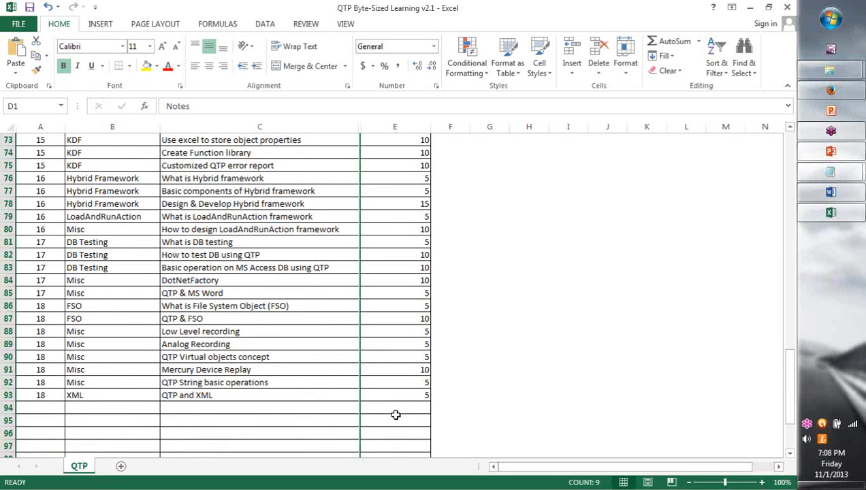
pyautogui.moveTo(398, 402)
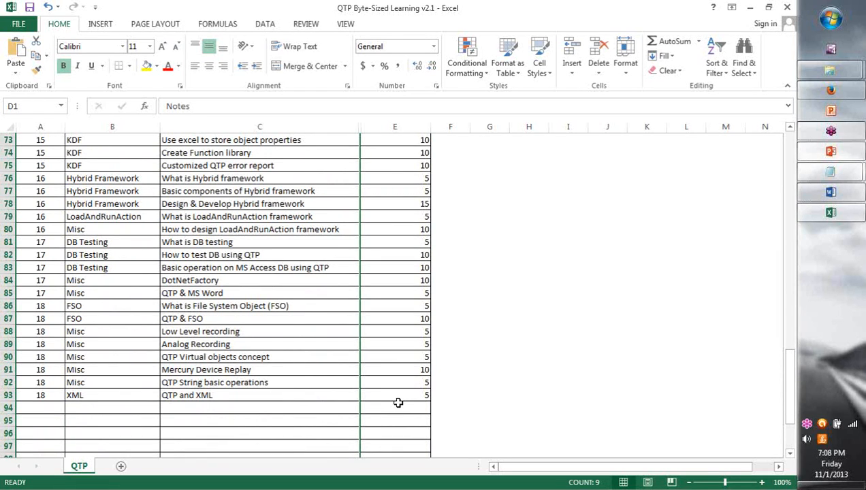
pyautogui.moveTo(398, 395)
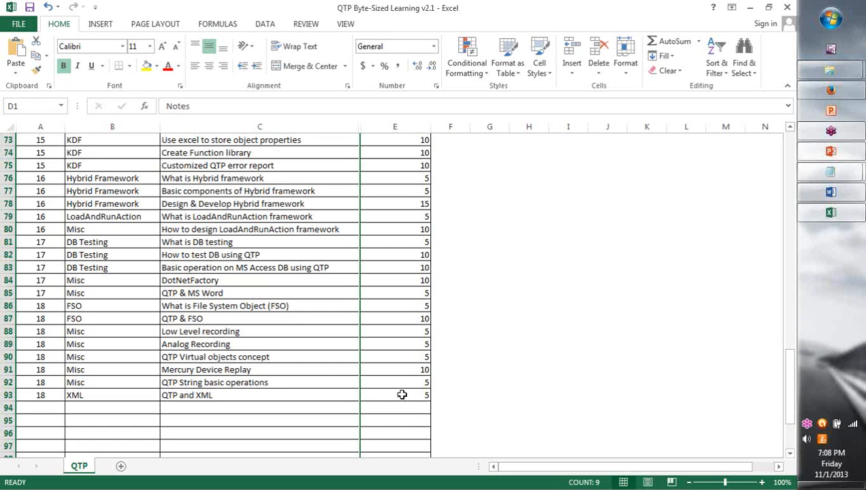
pyautogui.click(395, 394)
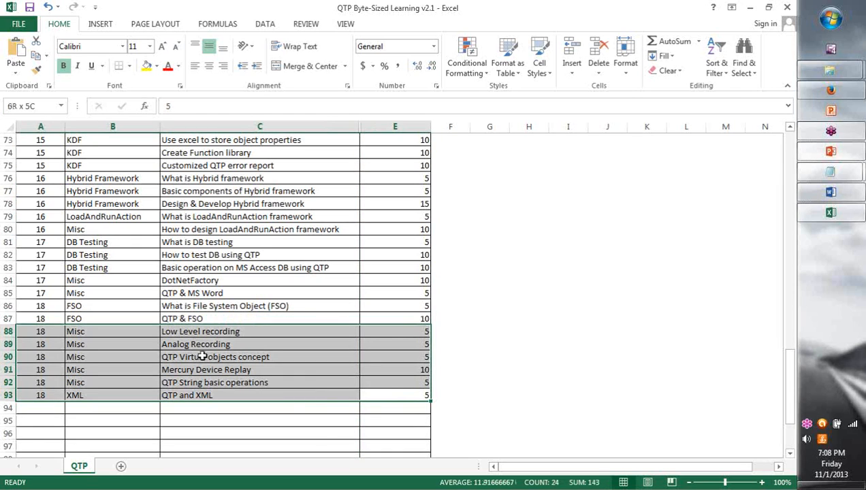
pyautogui.click(395, 395)
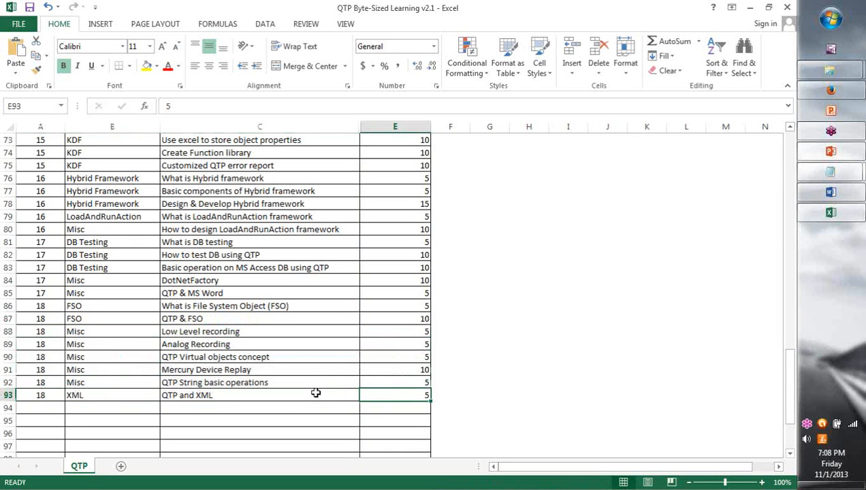
pyautogui.click(394, 344)
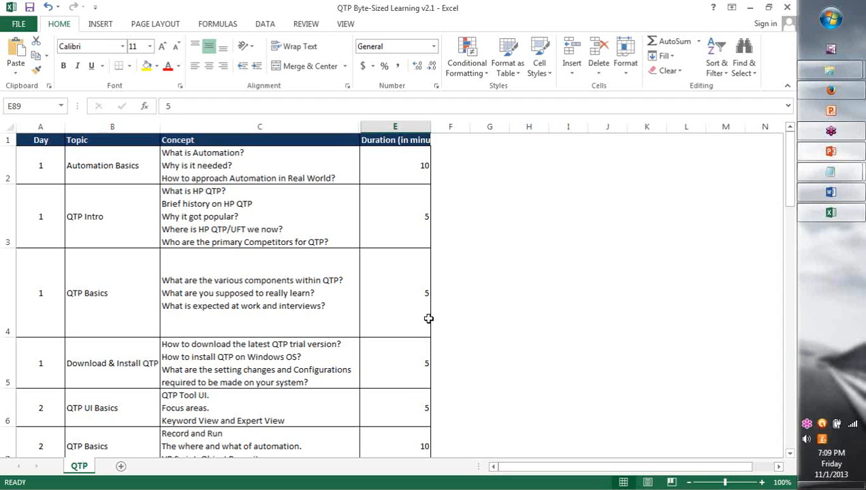
pyautogui.moveTo(422, 247)
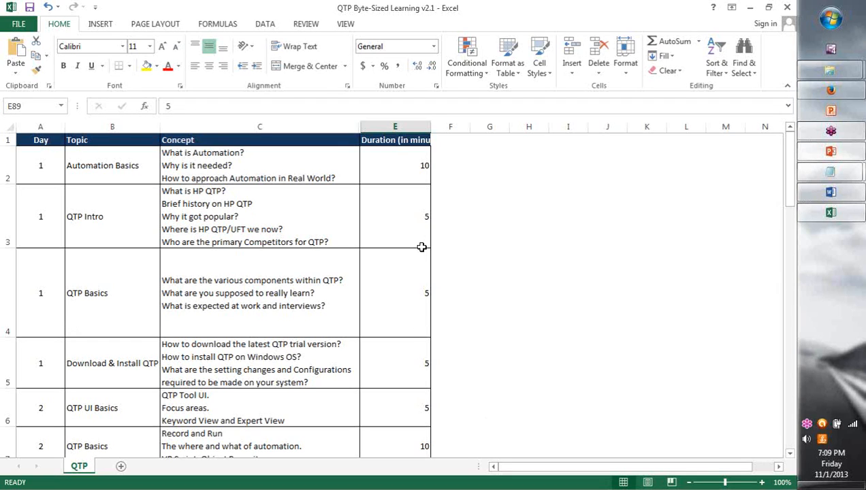
pyautogui.click(395, 217)
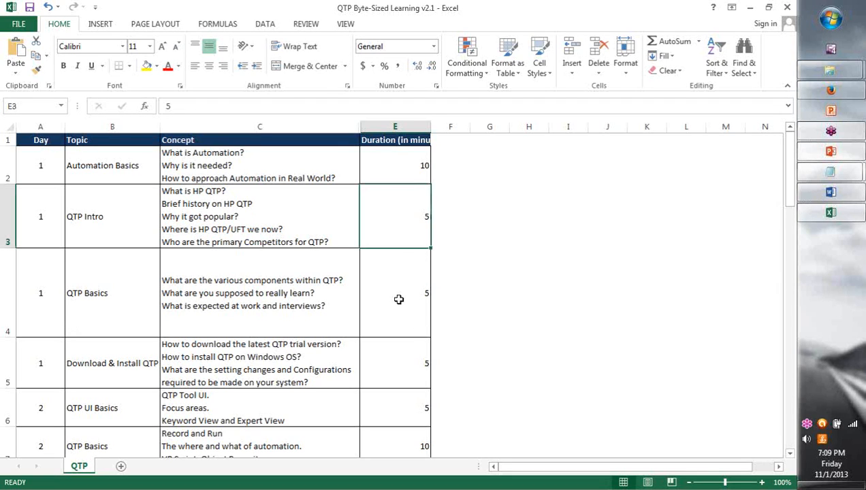